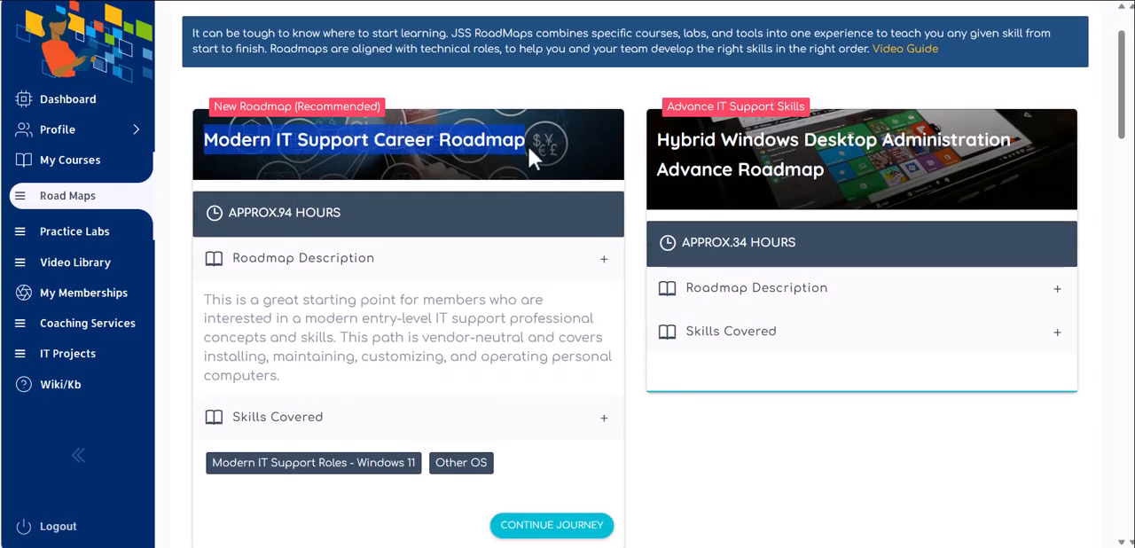
mouse_move(515, 356)
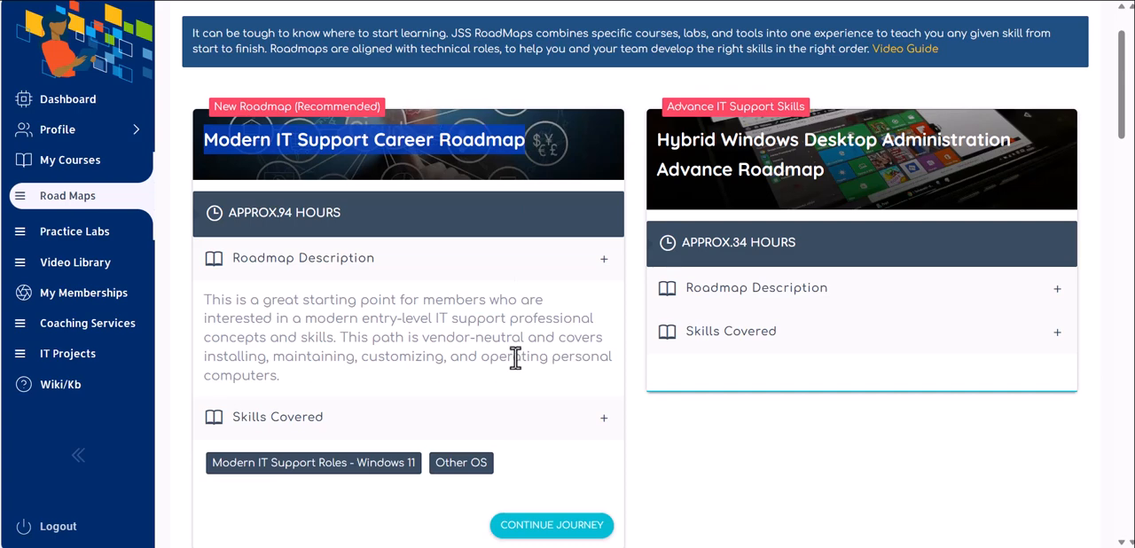
mouse_move(511, 356)
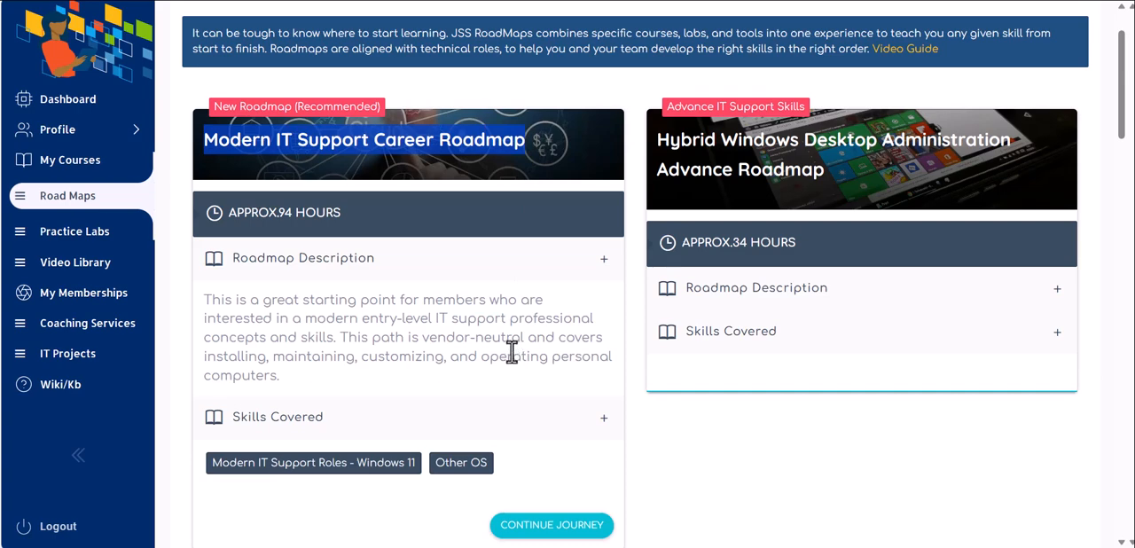
mouse_move(568, 257)
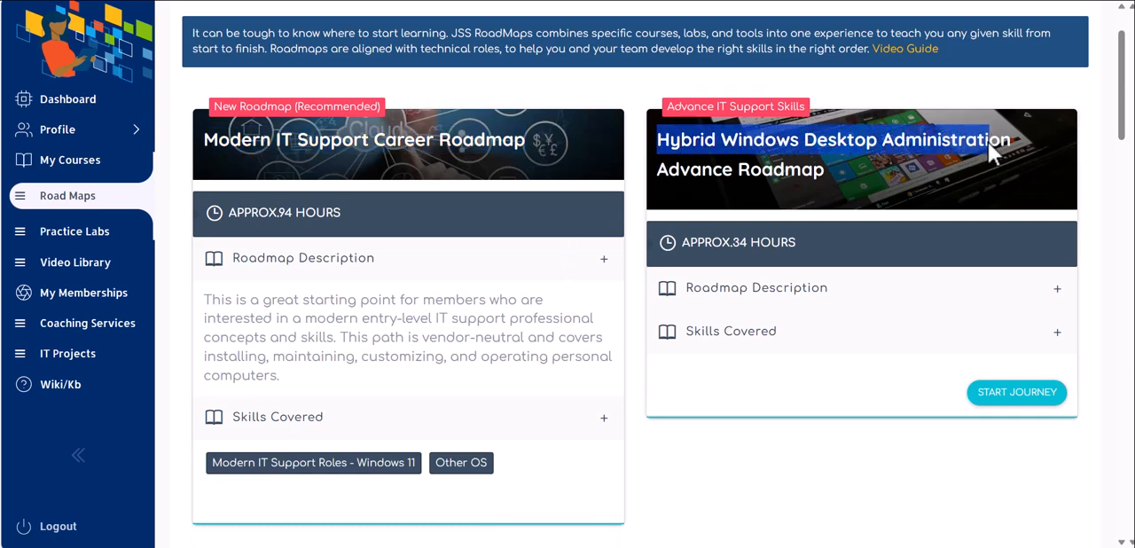
mouse_move(734, 146)
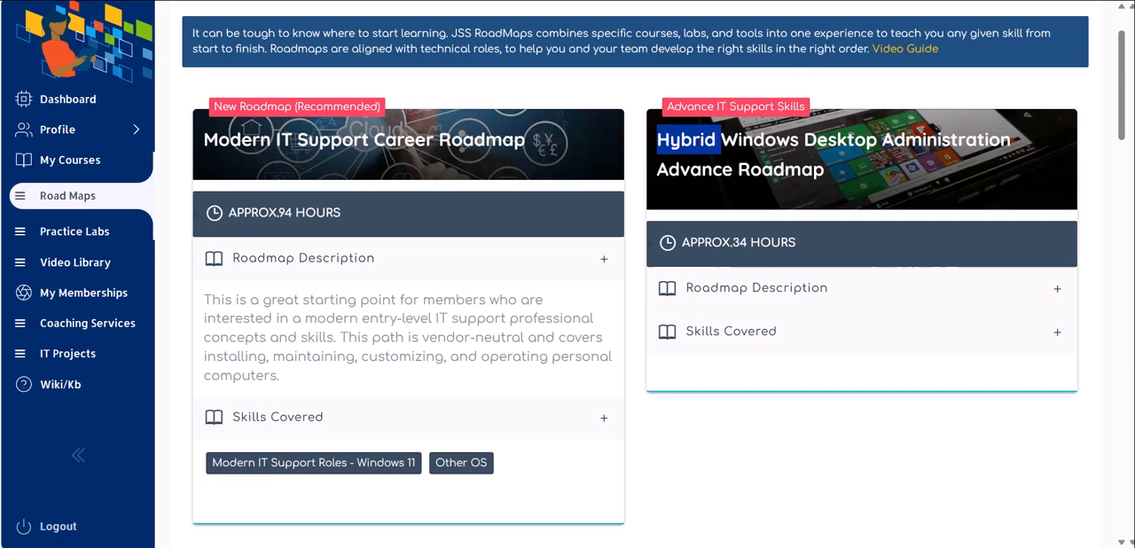
mouse_move(860, 200)
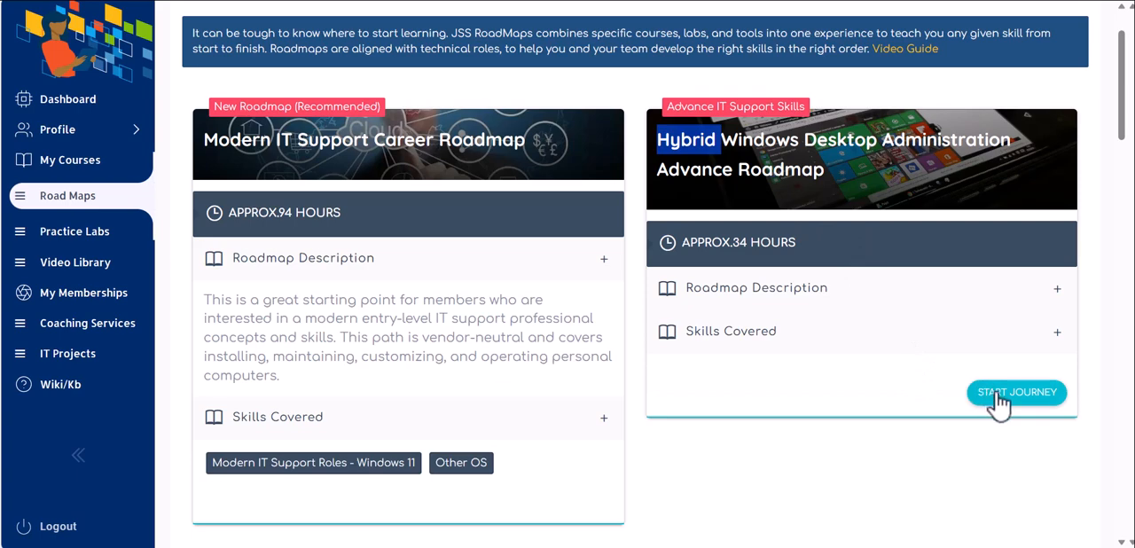
Start the Hybrid Windows Desktop Administration journey and scroll its roadmap of courses
left_click(1017, 393)
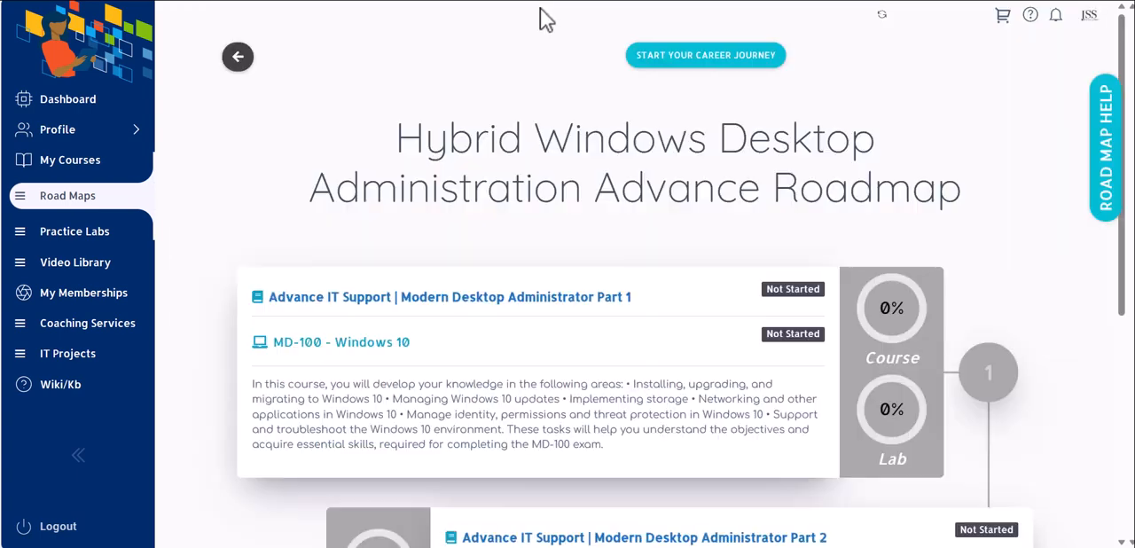
left_click(706, 54)
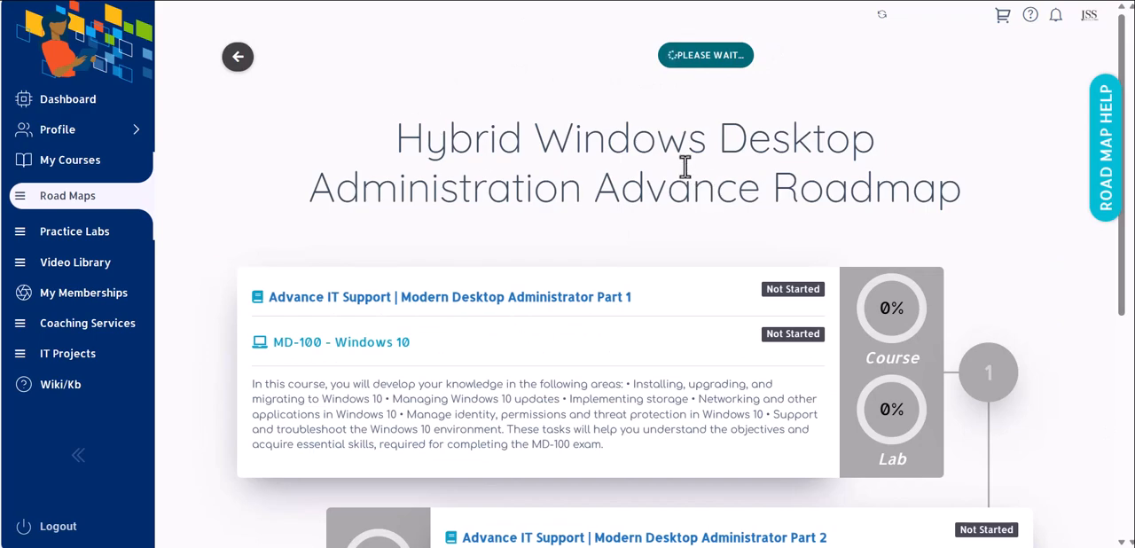
mouse_move(247, 20)
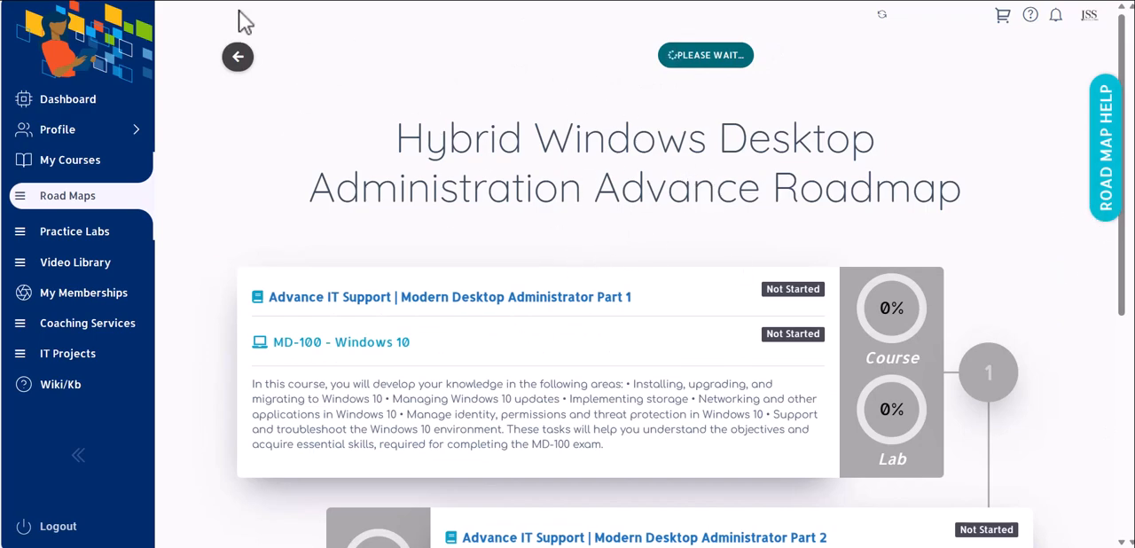
scroll("down", 3)
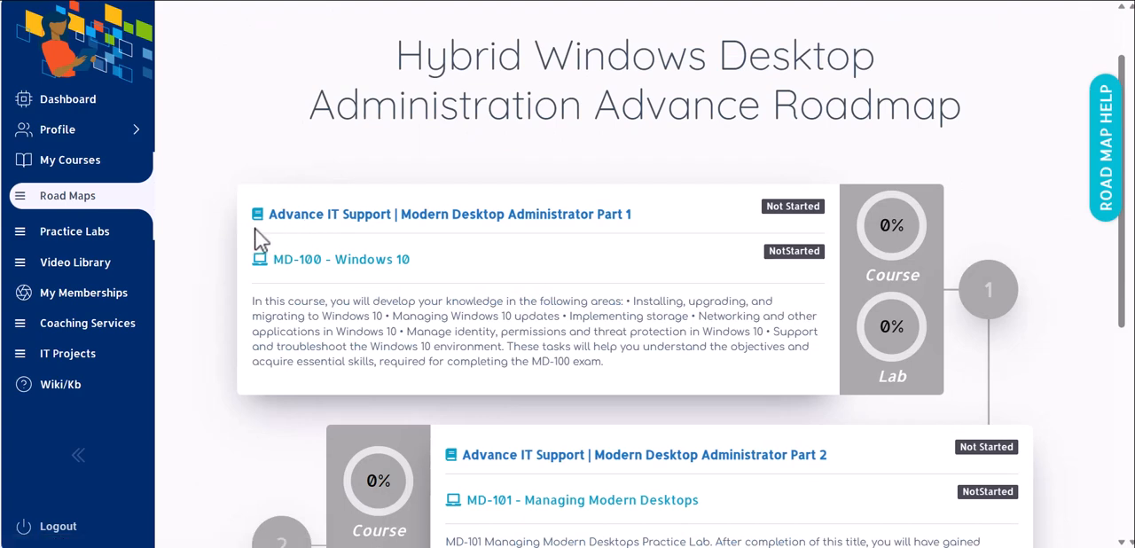
mouse_move(310, 268)
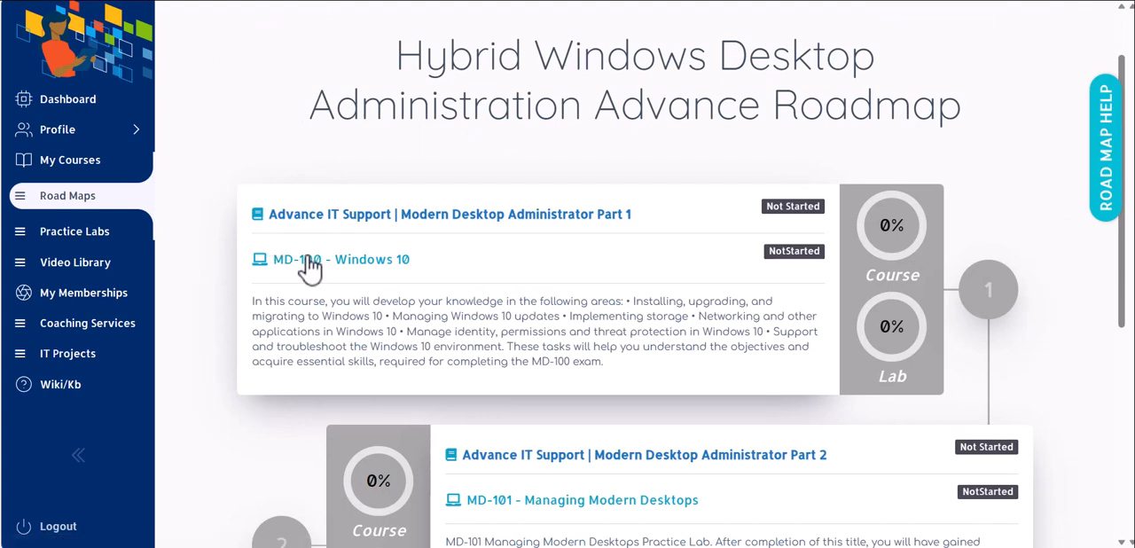
mouse_move(223, 270)
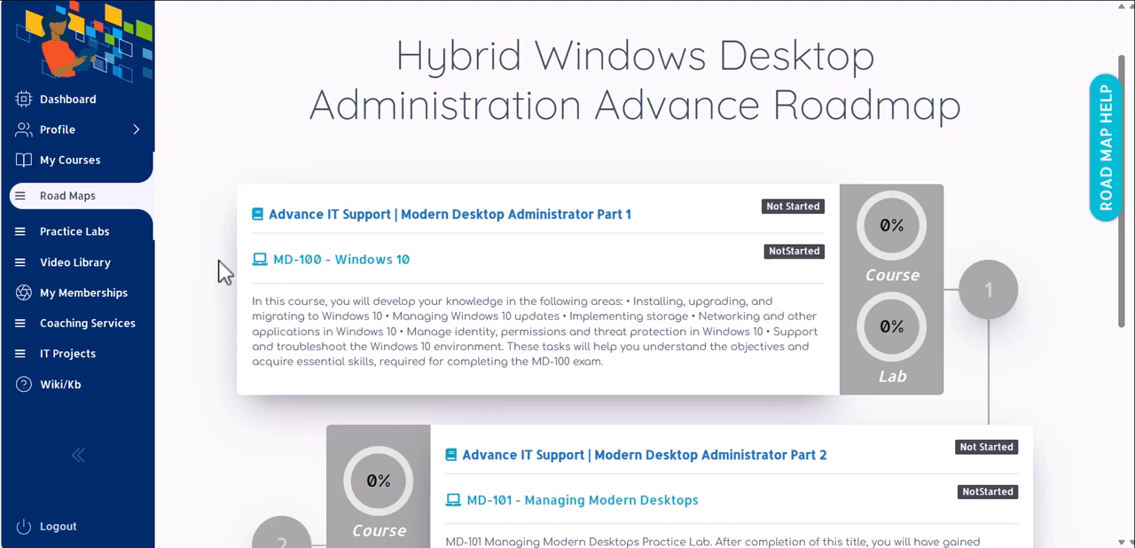
mouse_move(476, 237)
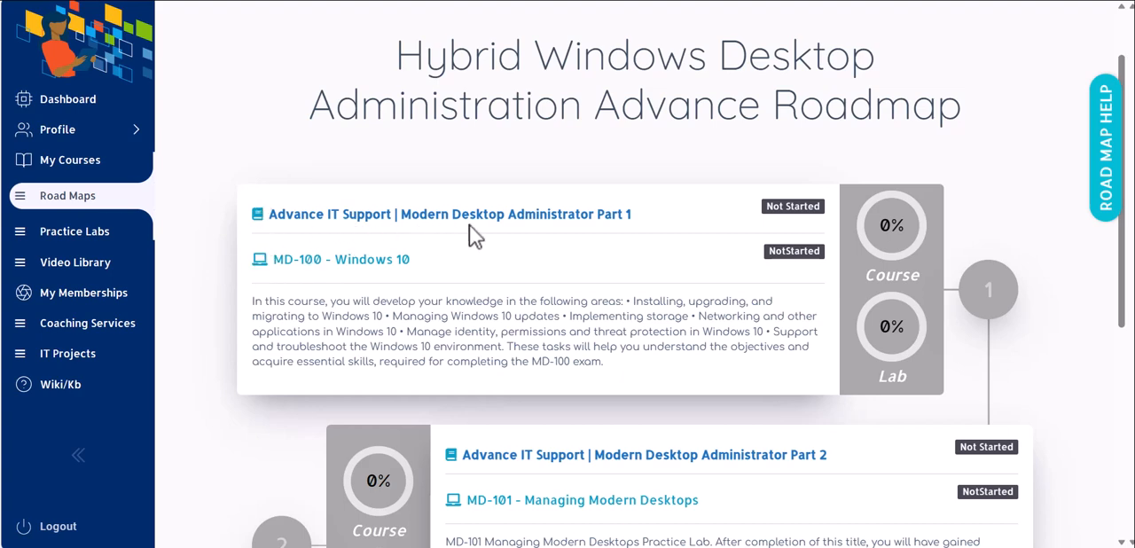
mouse_move(420, 270)
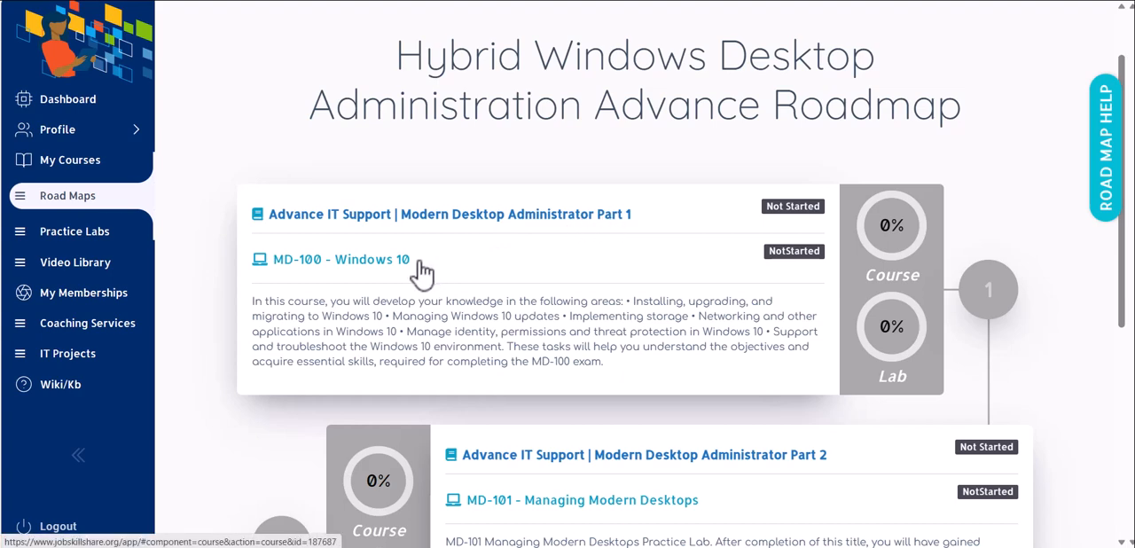
mouse_move(288, 291)
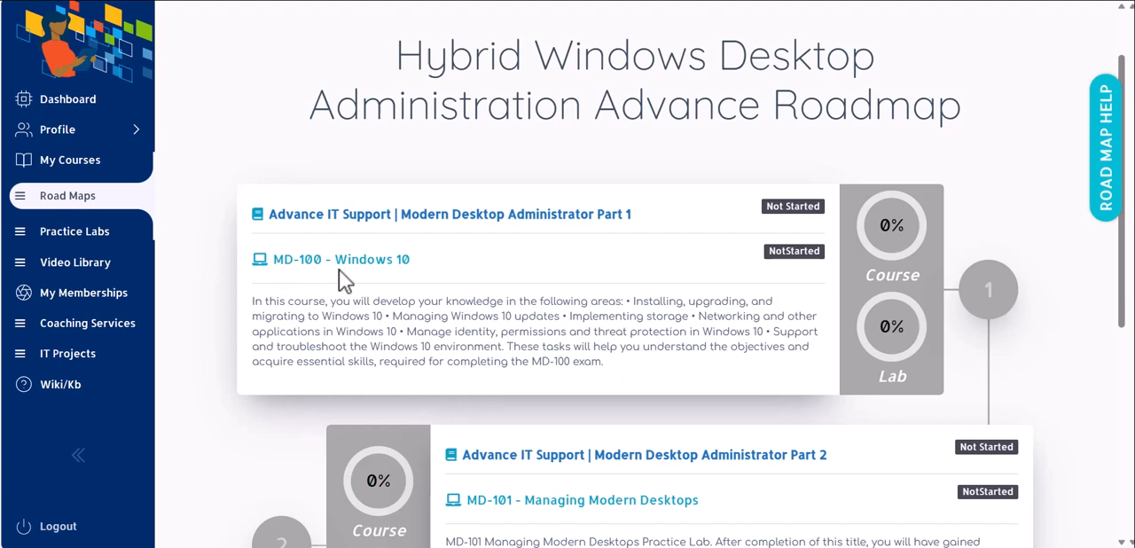
mouse_move(270, 241)
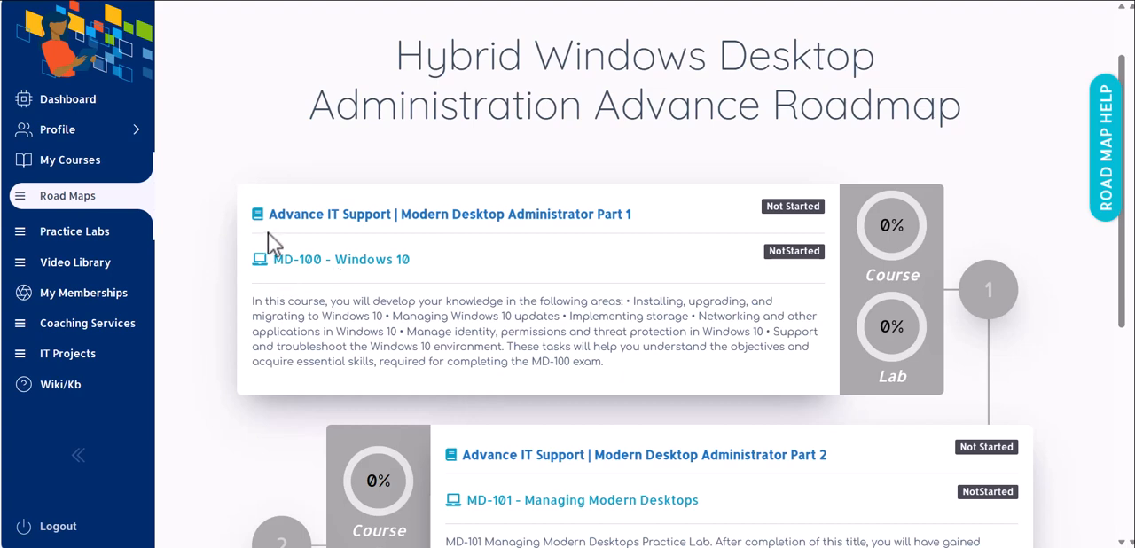
mouse_move(293, 266)
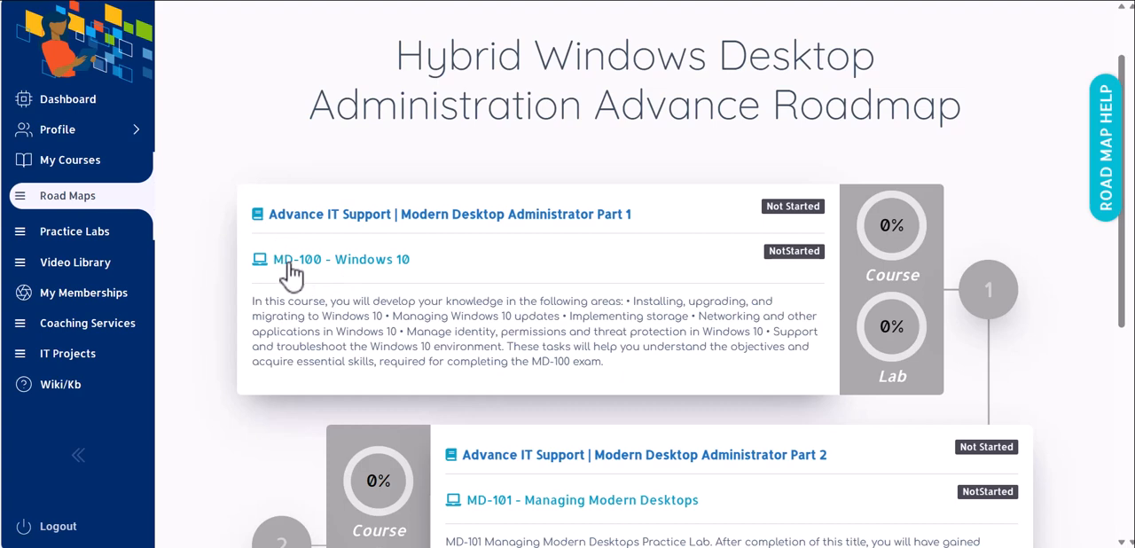
mouse_move(290, 275)
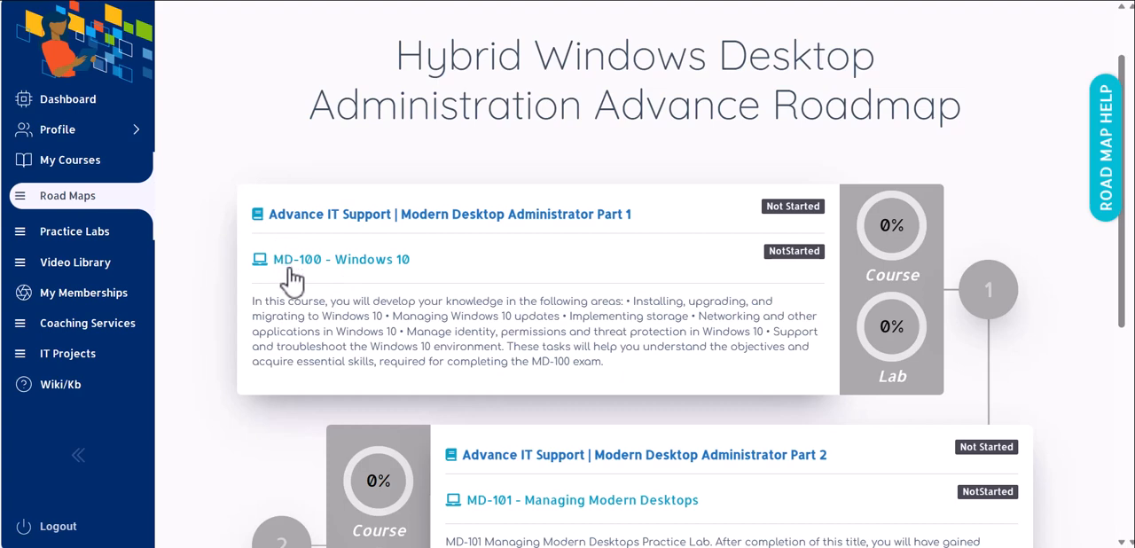
mouse_move(291, 273)
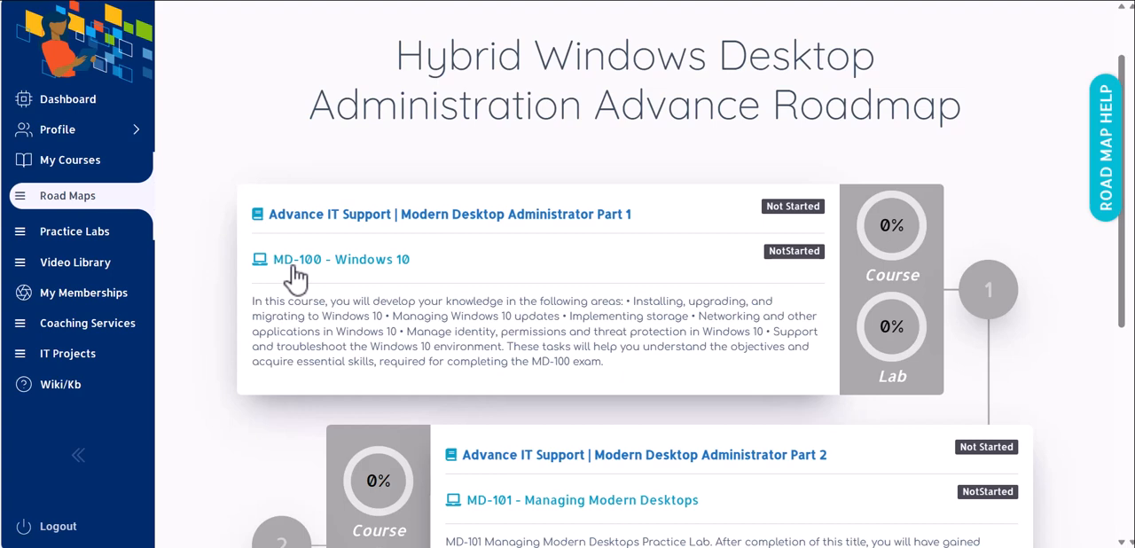
mouse_move(433, 221)
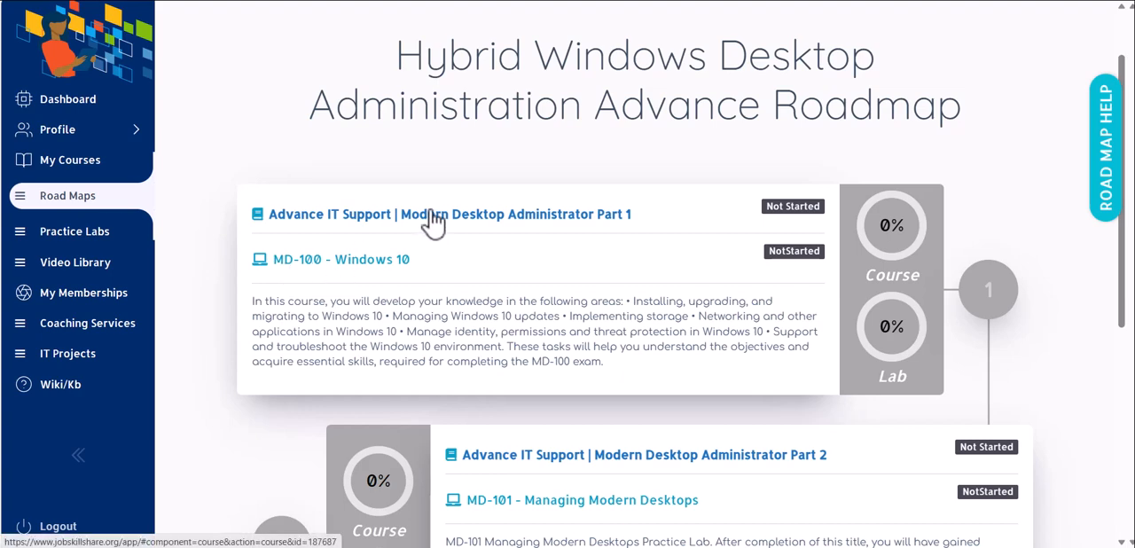
mouse_move(332, 9)
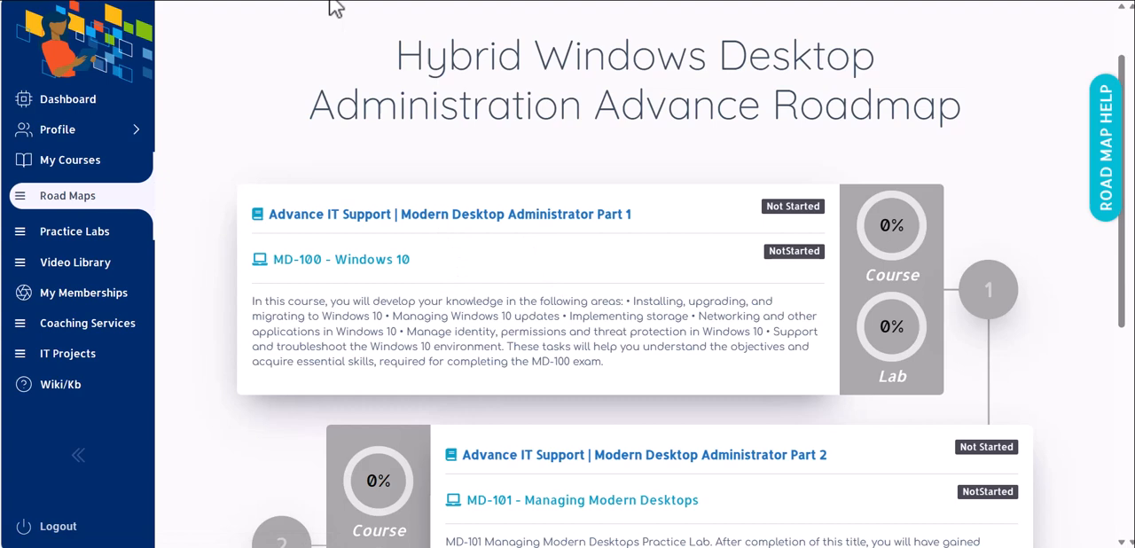
mouse_move(336, 302)
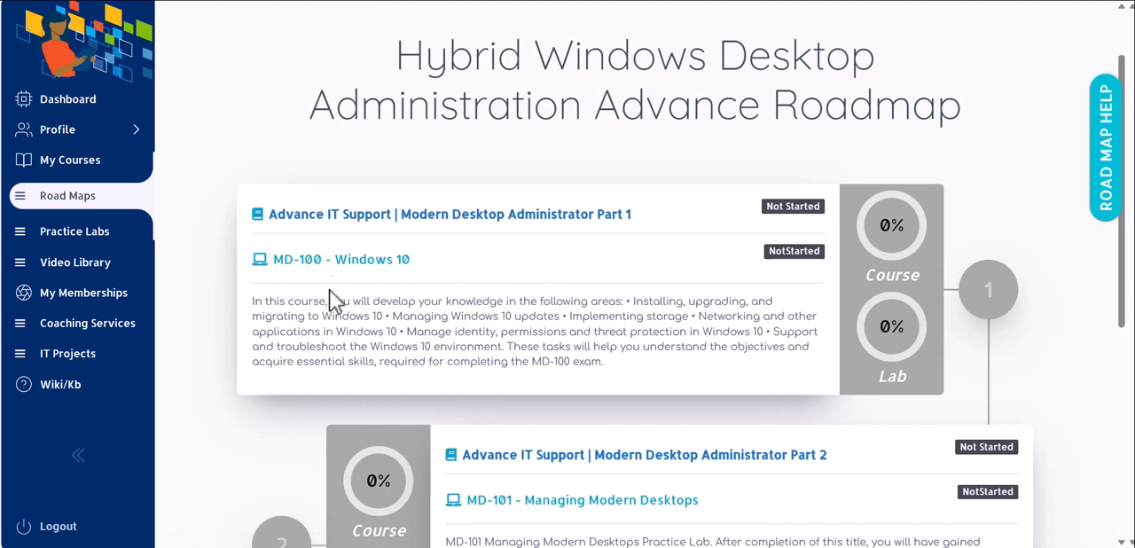
mouse_move(310, 291)
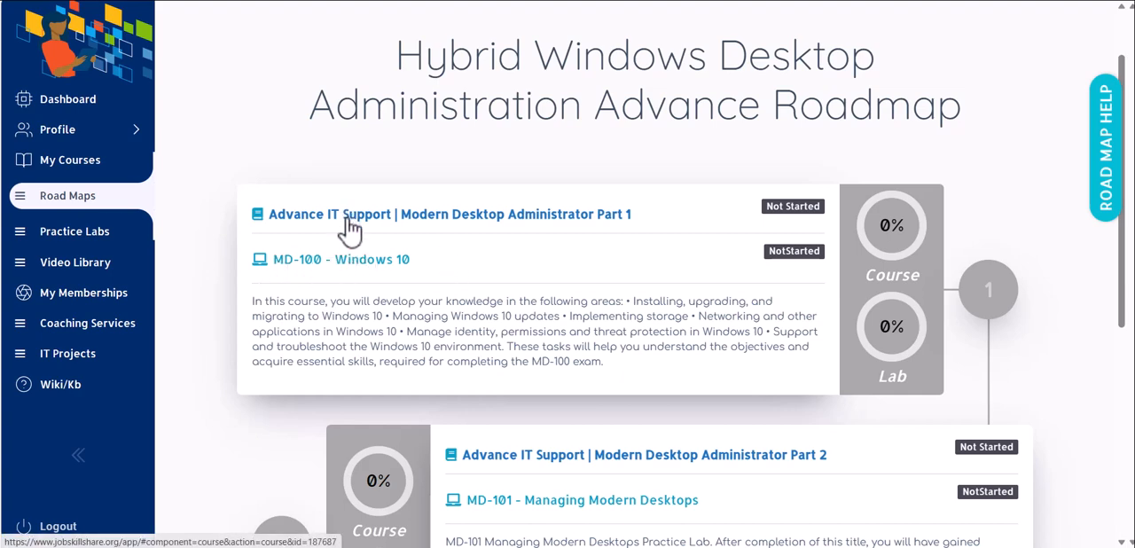
mouse_move(371, 220)
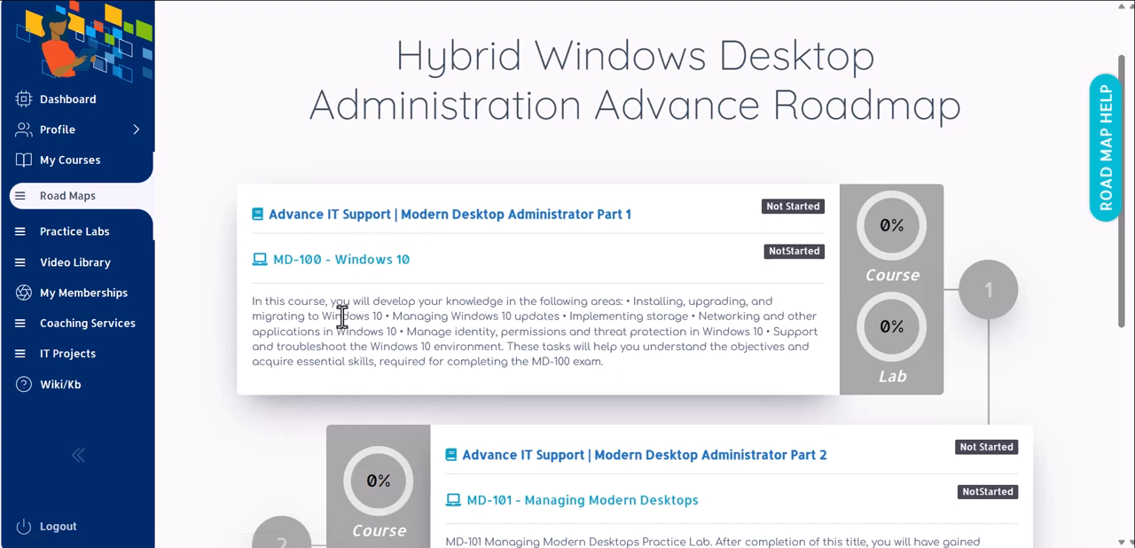
mouse_move(290, 271)
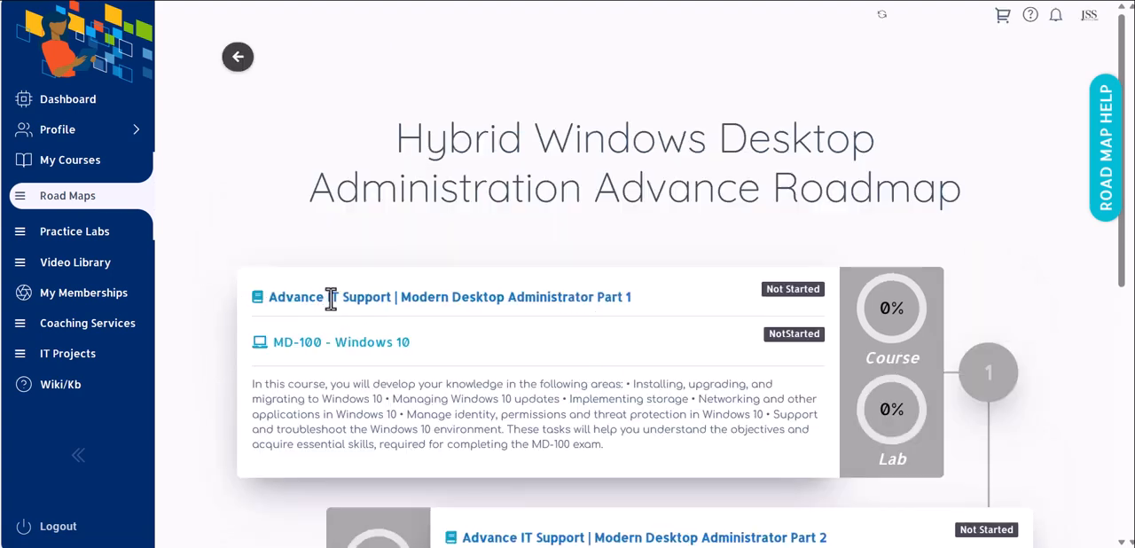
mouse_move(273, 318)
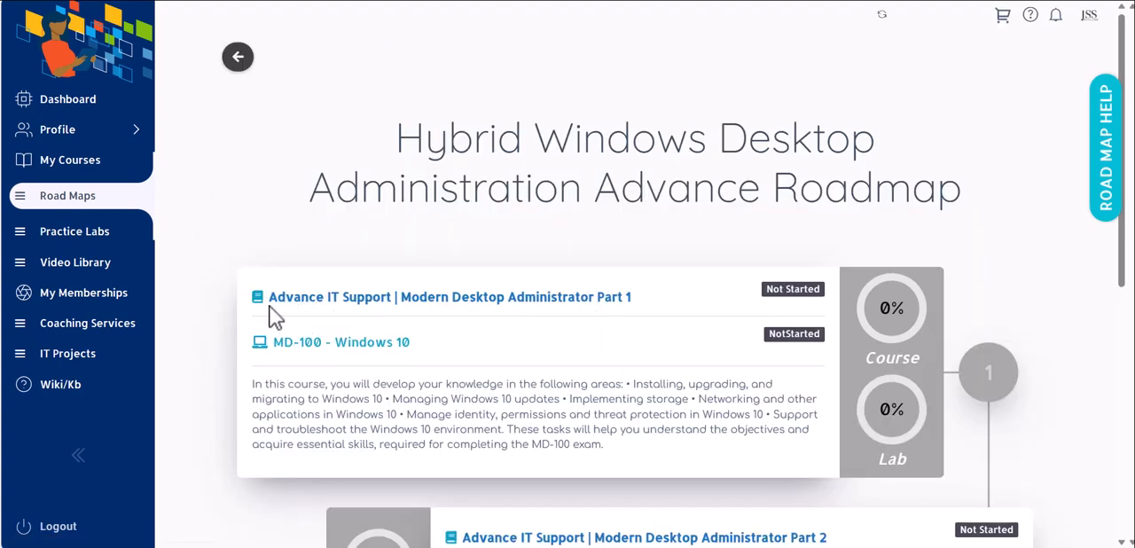
mouse_move(383, 310)
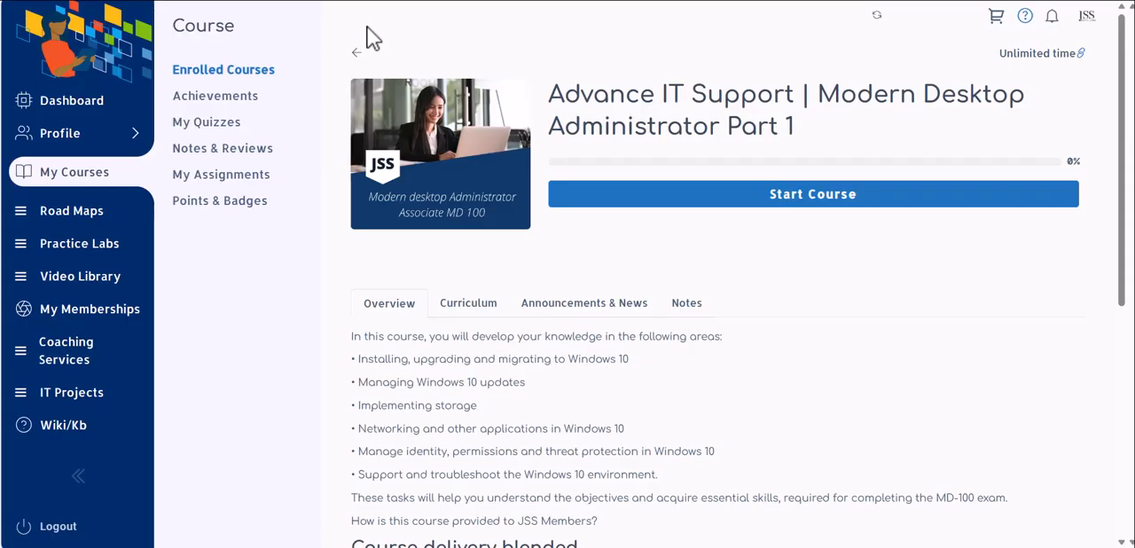
Start the Modern Desktop Administrator Part 1 course to open its player
scroll("down", 3)
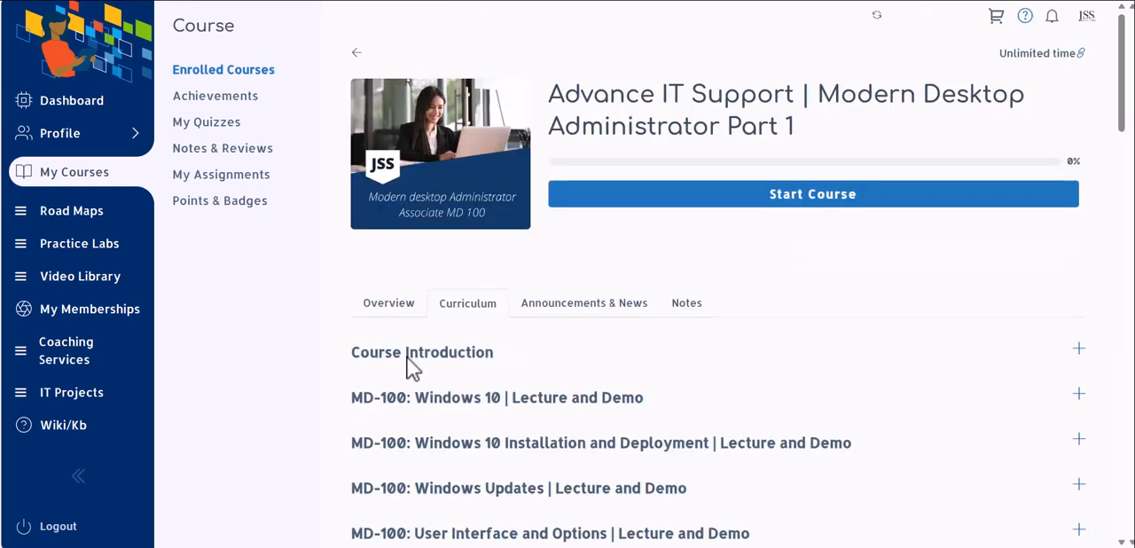
mouse_move(688, 253)
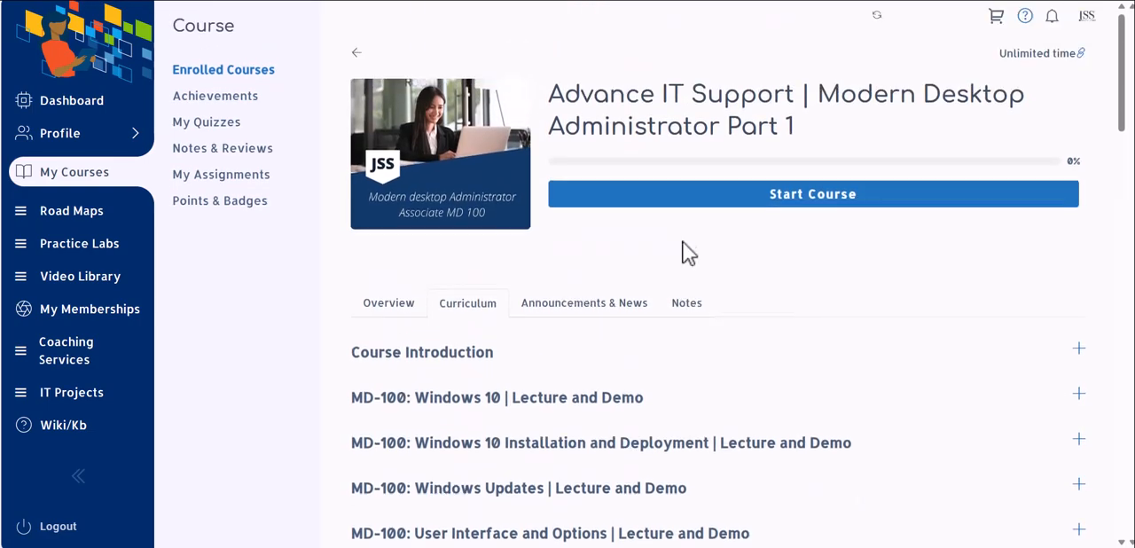
left_click(812, 193)
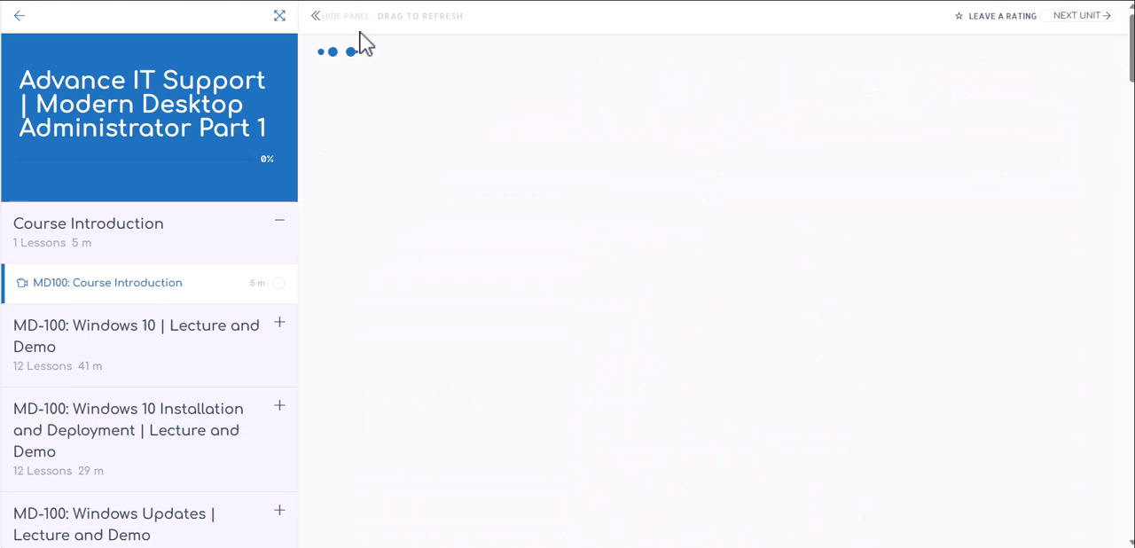
Open MD100: Course Introduction, then expand MD-100: Windows 10 | Lecture and Demo lessons
left_click(106, 282)
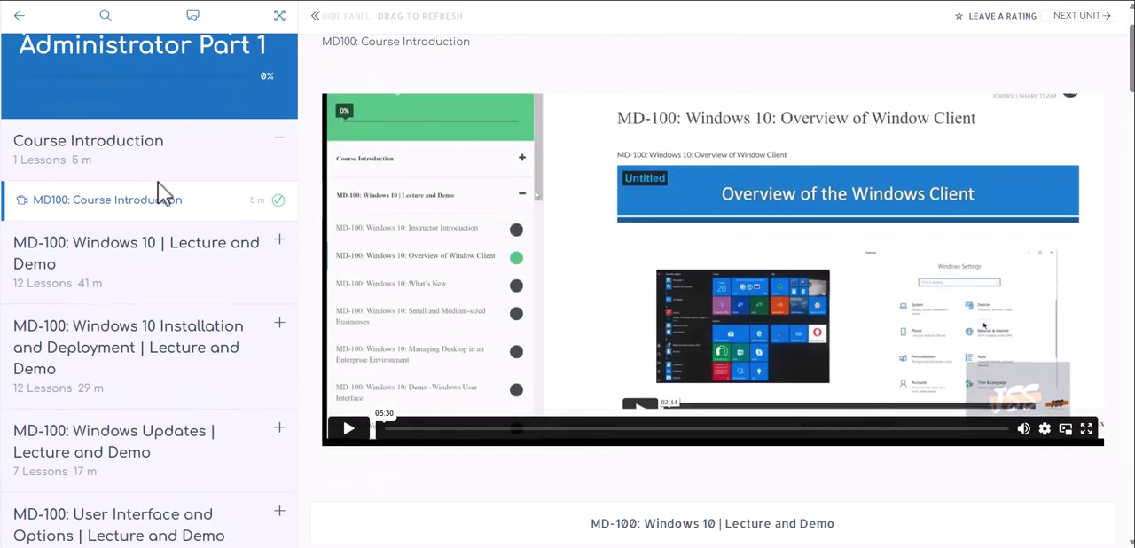
scroll("down", 3)
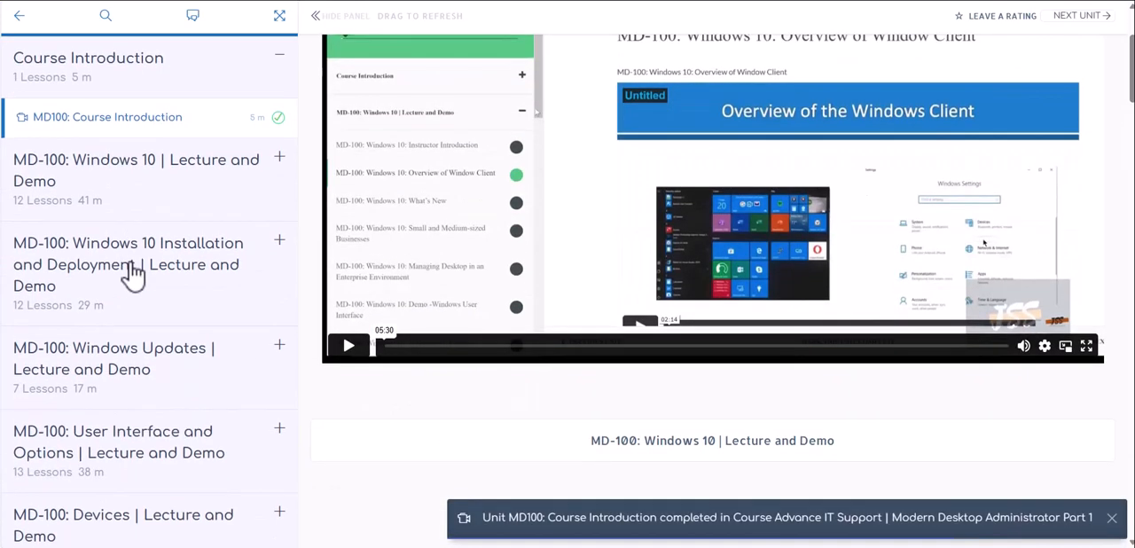
mouse_move(179, 210)
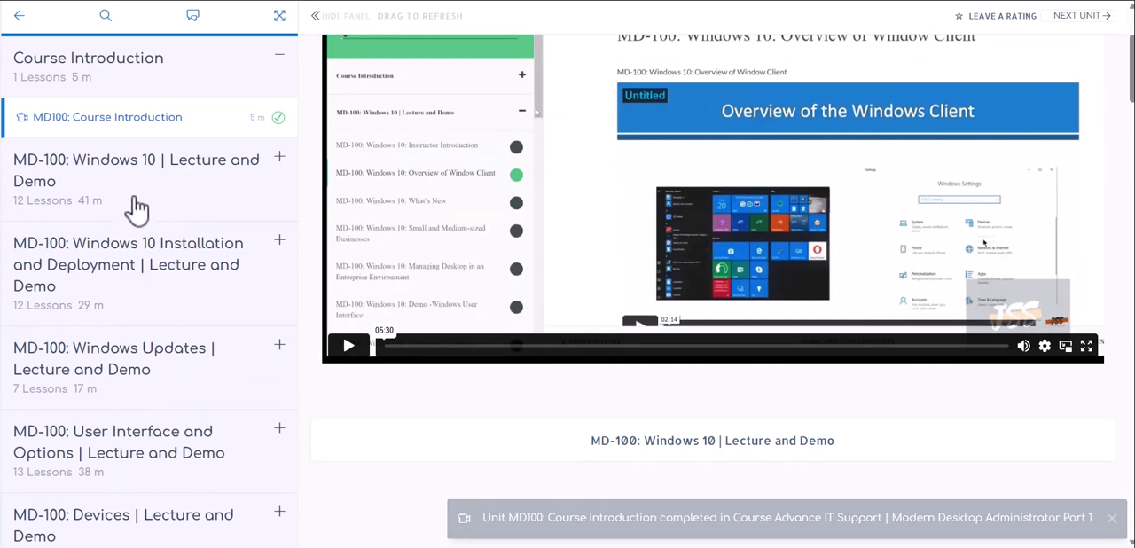
left_click(136, 170)
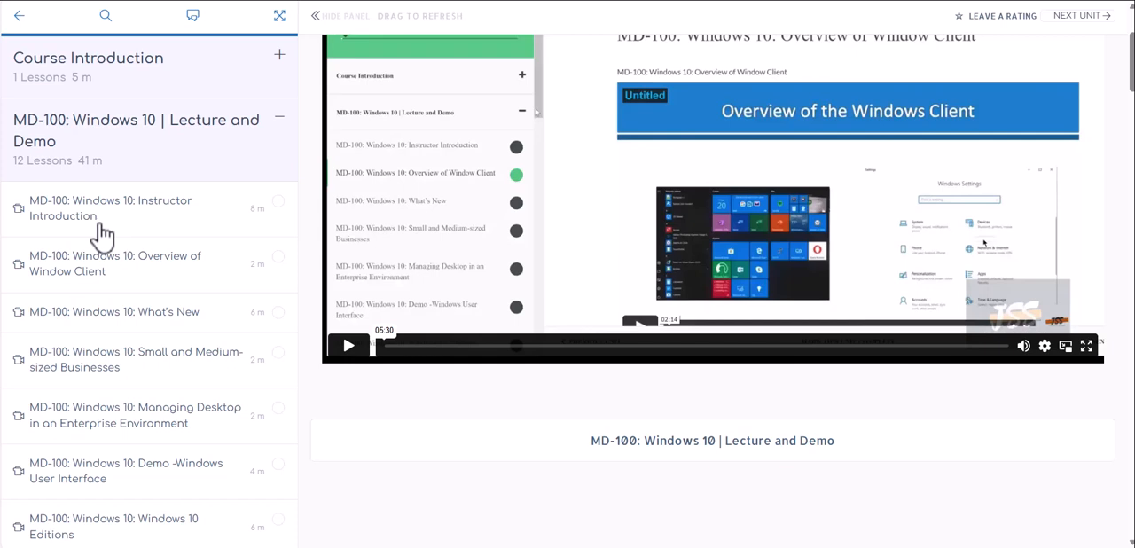
mouse_move(124, 311)
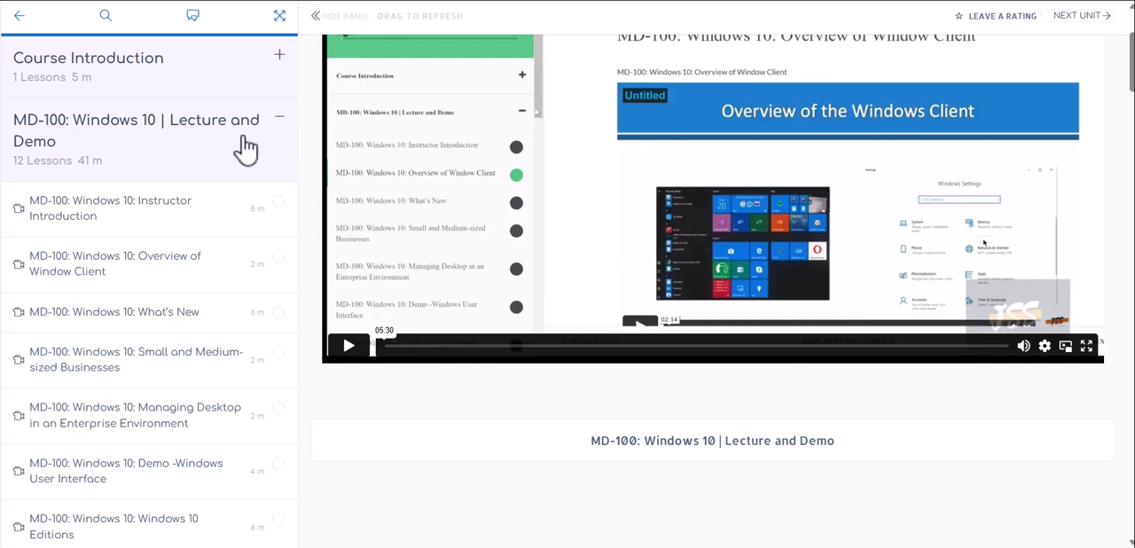
mouse_move(258, 142)
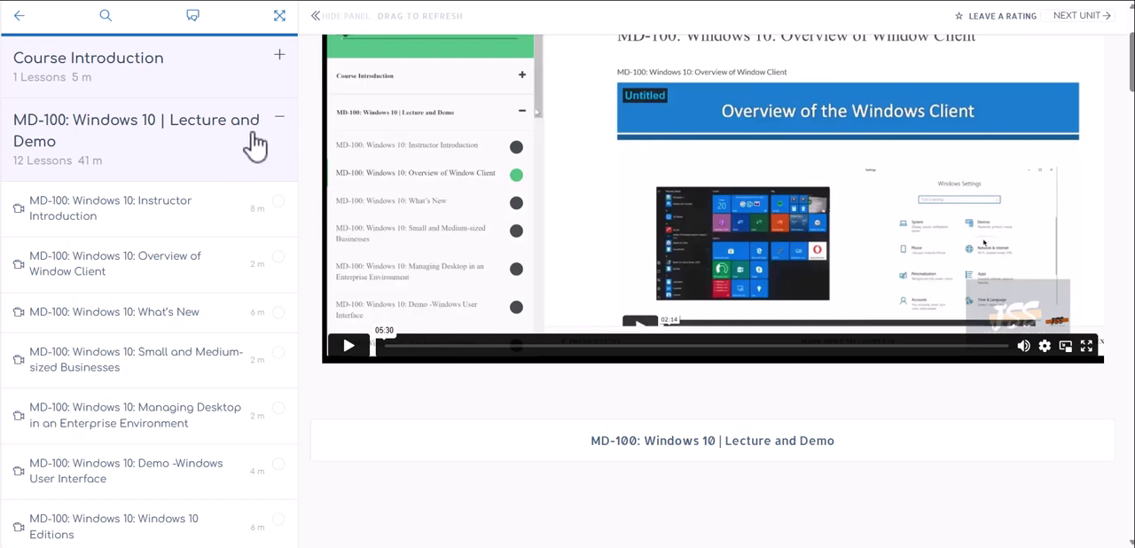
mouse_move(258, 142)
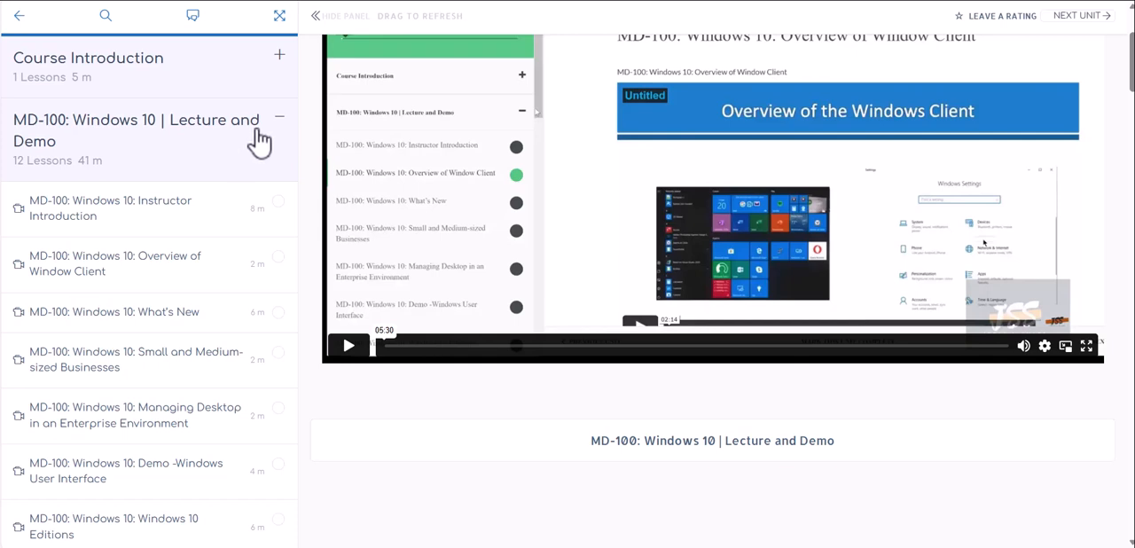
mouse_move(290, 131)
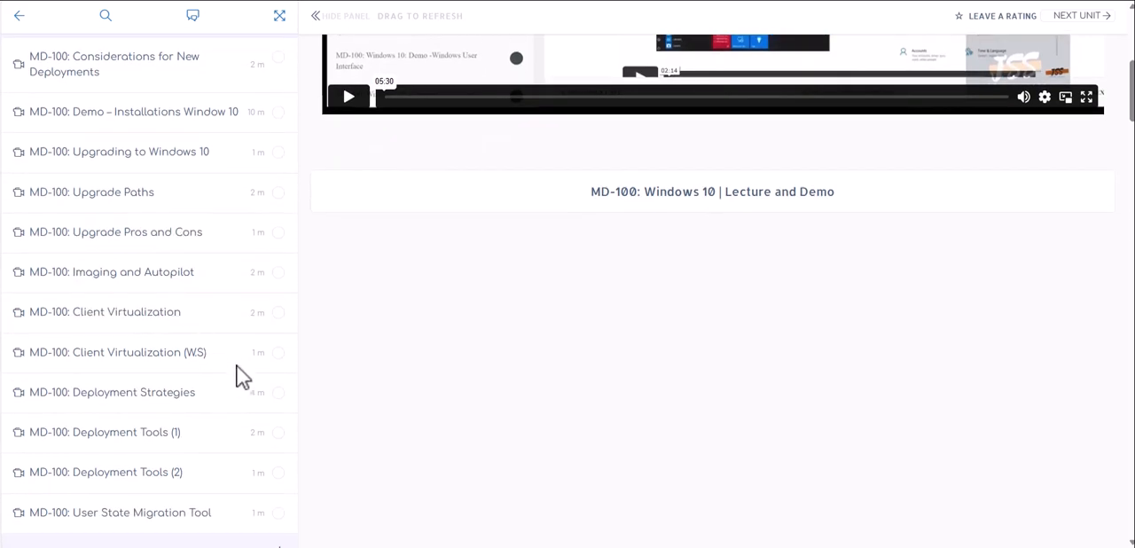
scroll("down", 3)
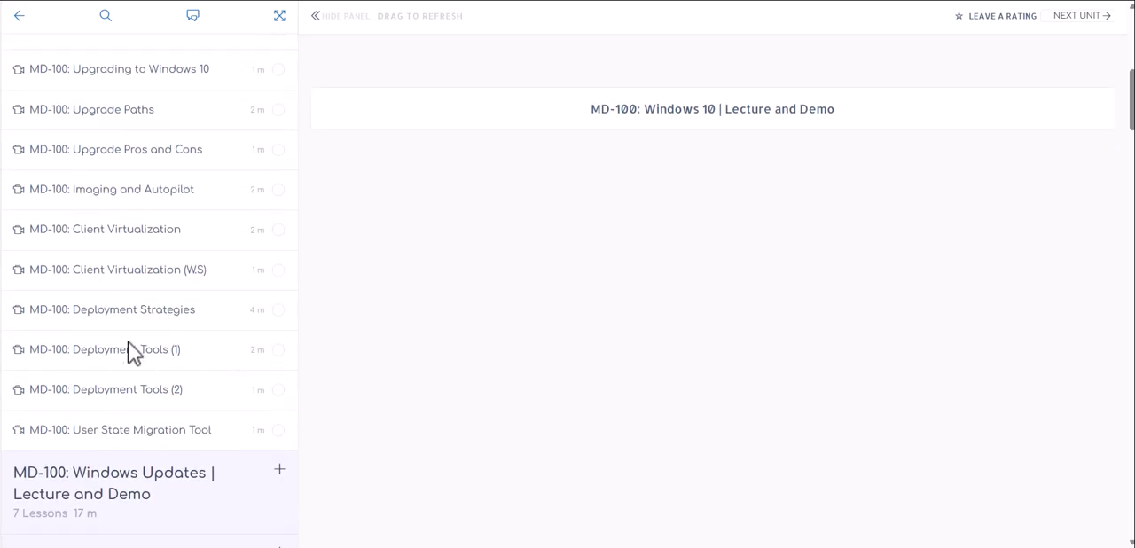
mouse_move(135, 450)
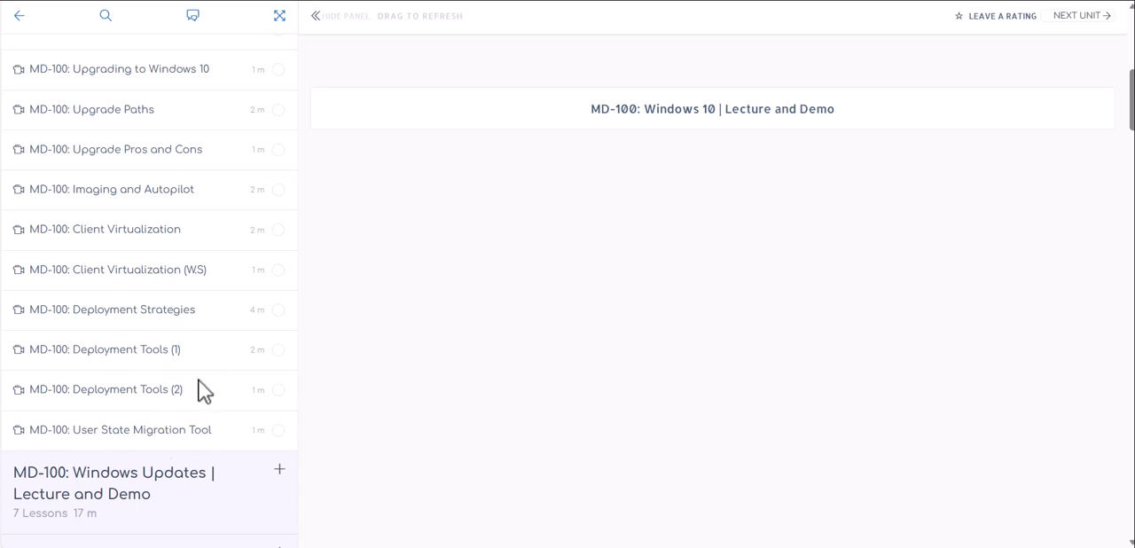
mouse_move(133, 231)
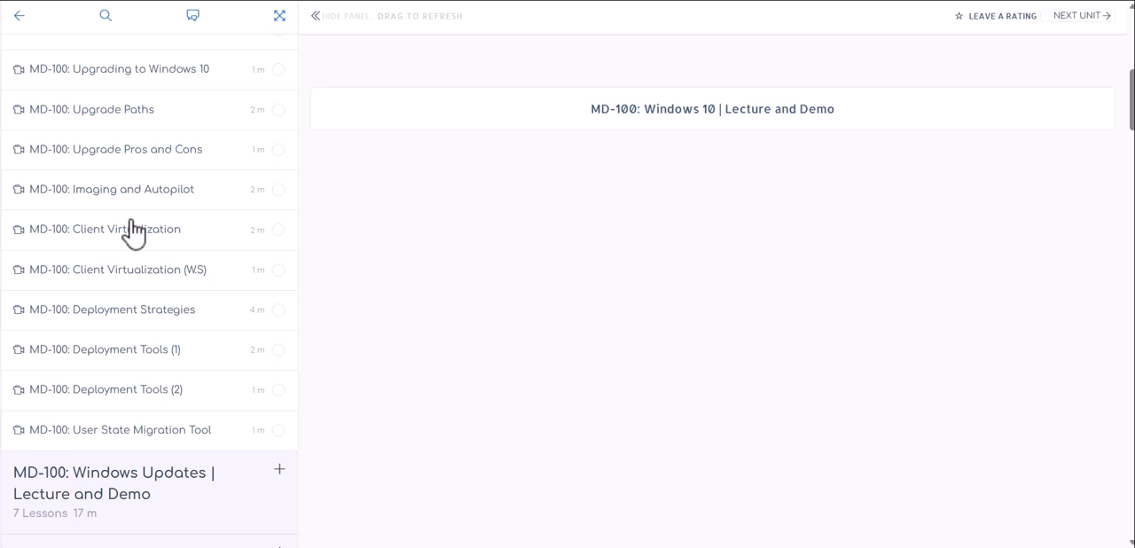
mouse_move(184, 354)
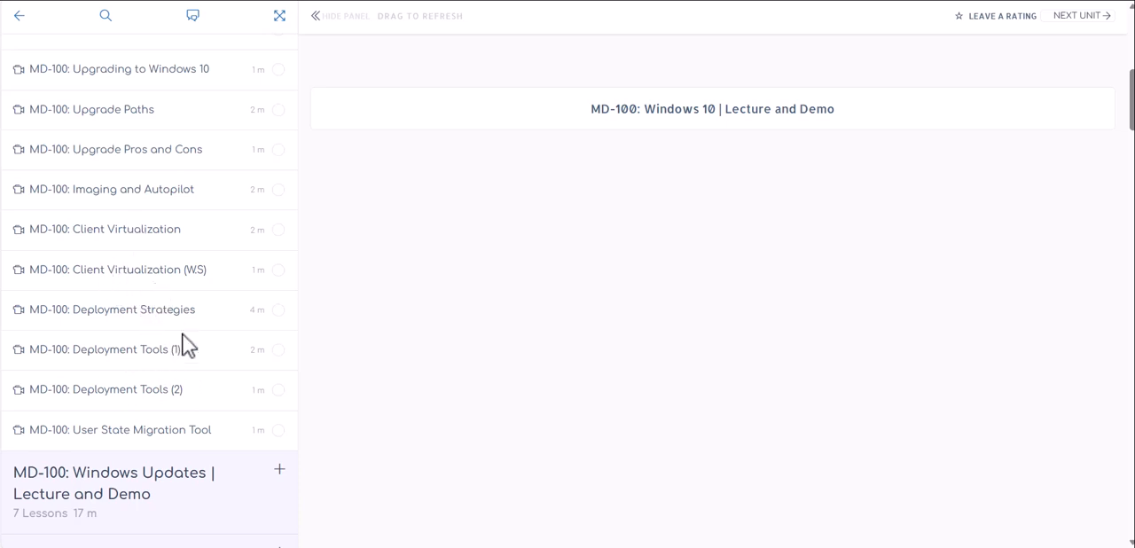
mouse_move(195, 319)
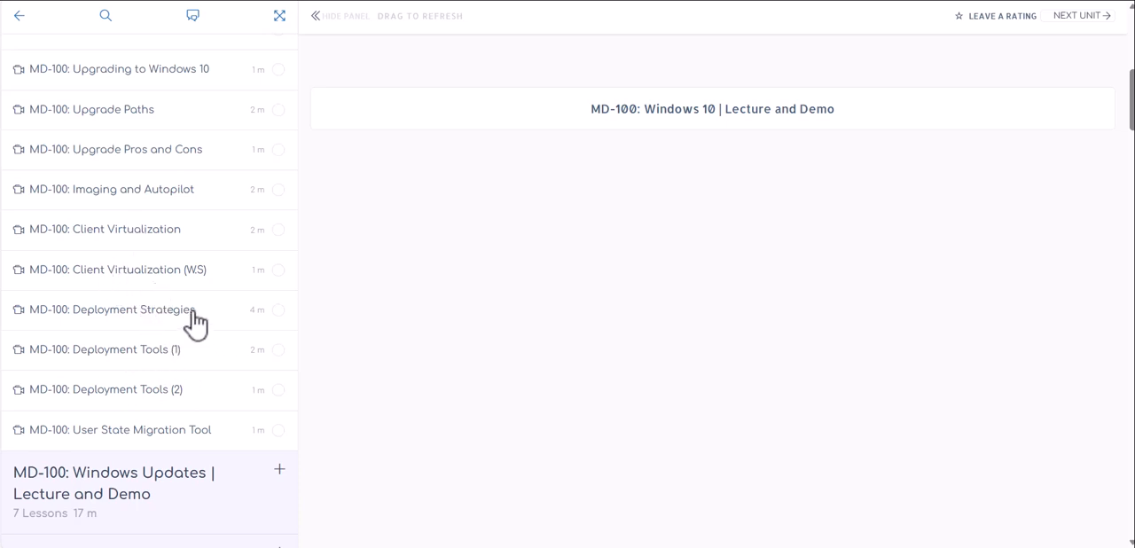
mouse_move(195, 325)
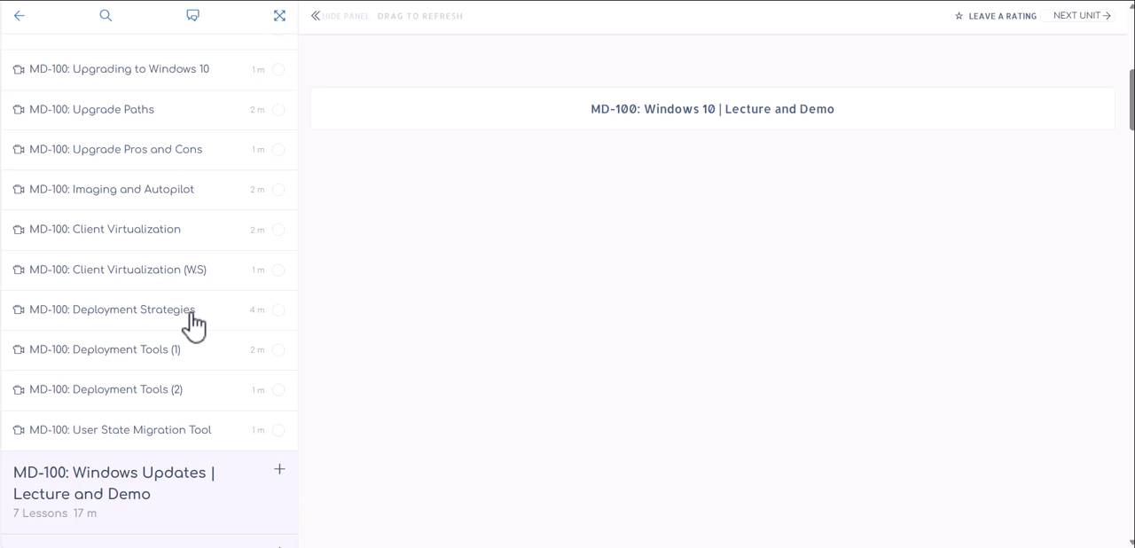
mouse_move(205, 338)
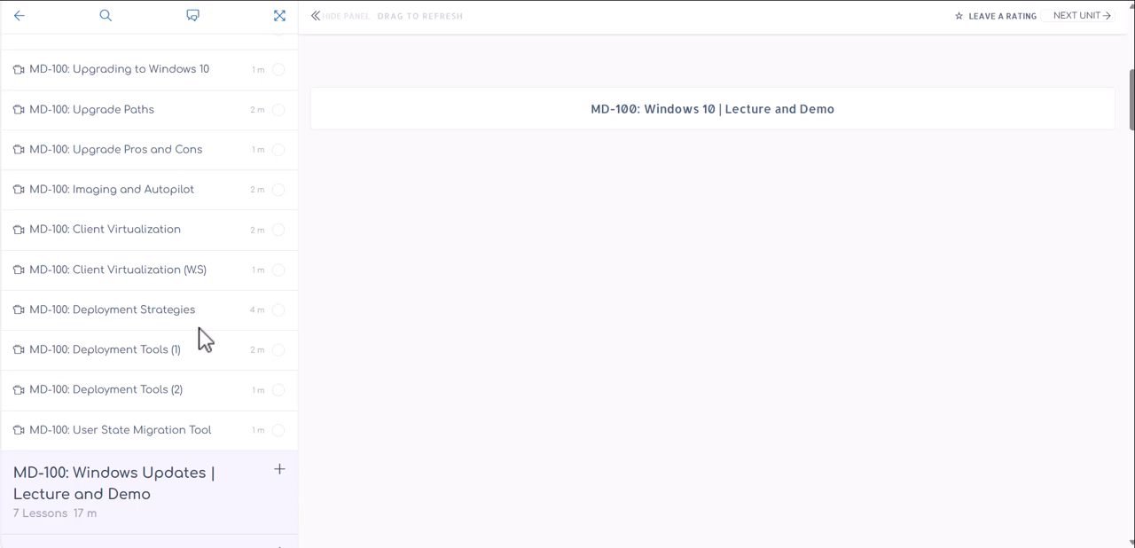
mouse_move(208, 340)
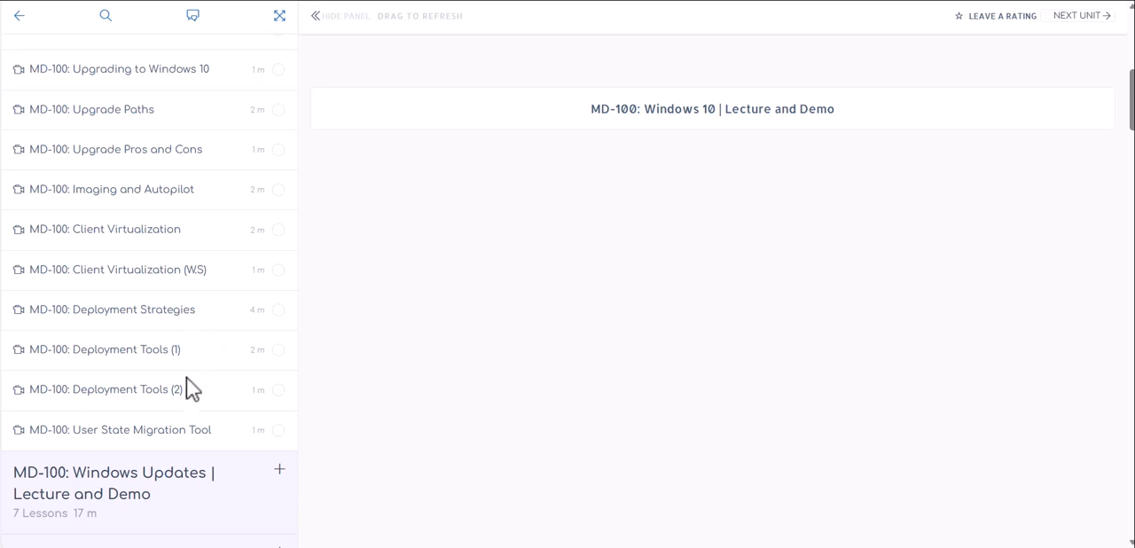
Scroll the course outline down through the Module 1–4 lab sections
scroll("down", 3)
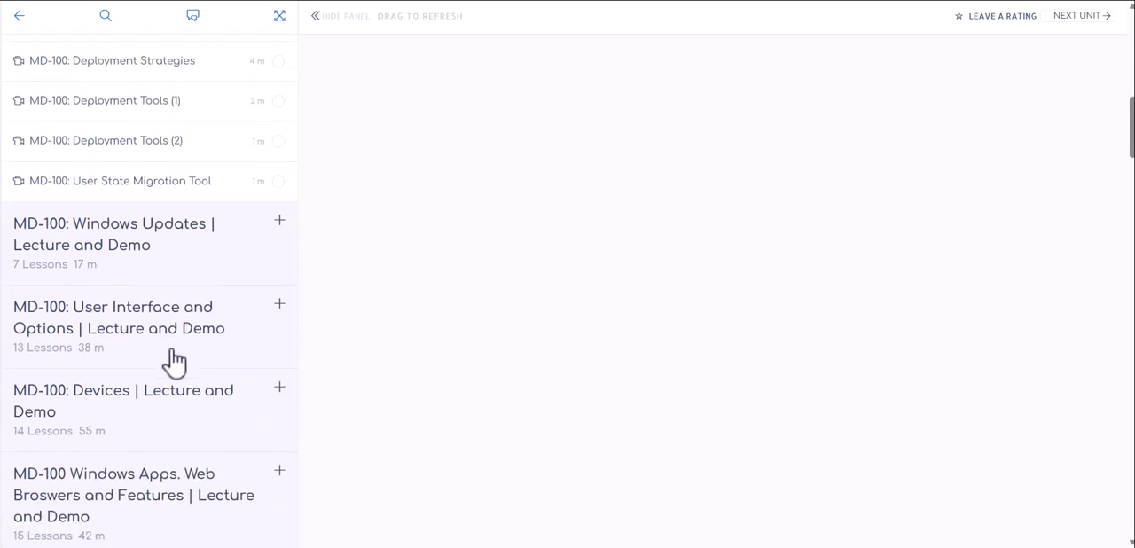
scroll("down", 3)
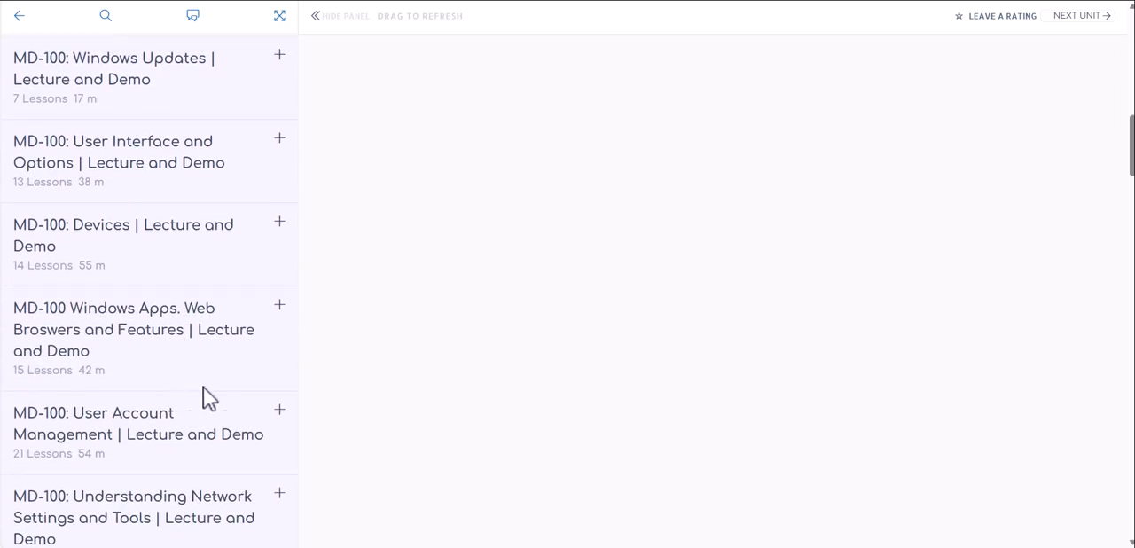
scroll("down", 3)
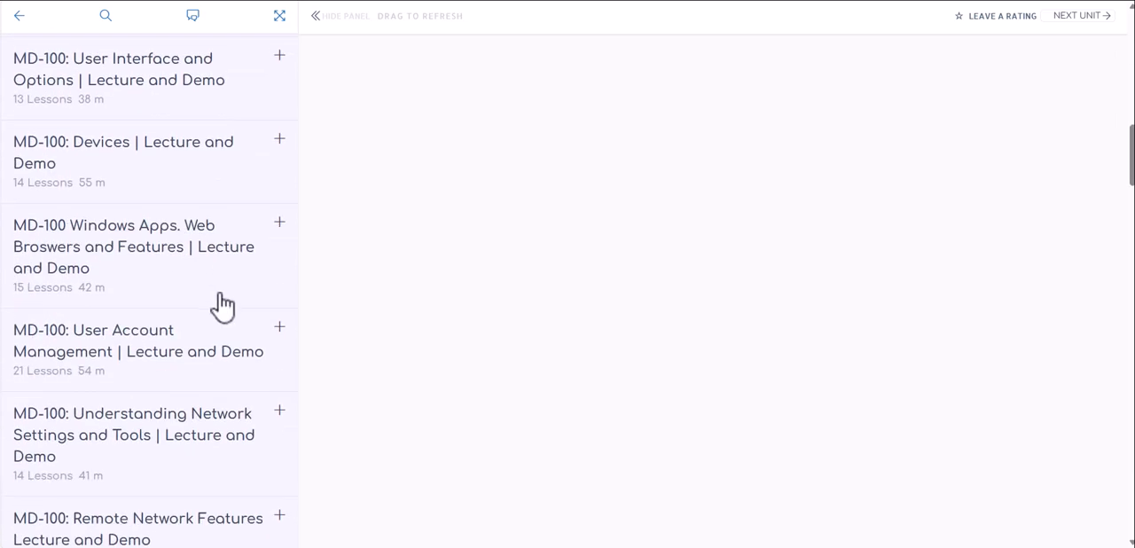
scroll("down", 3)
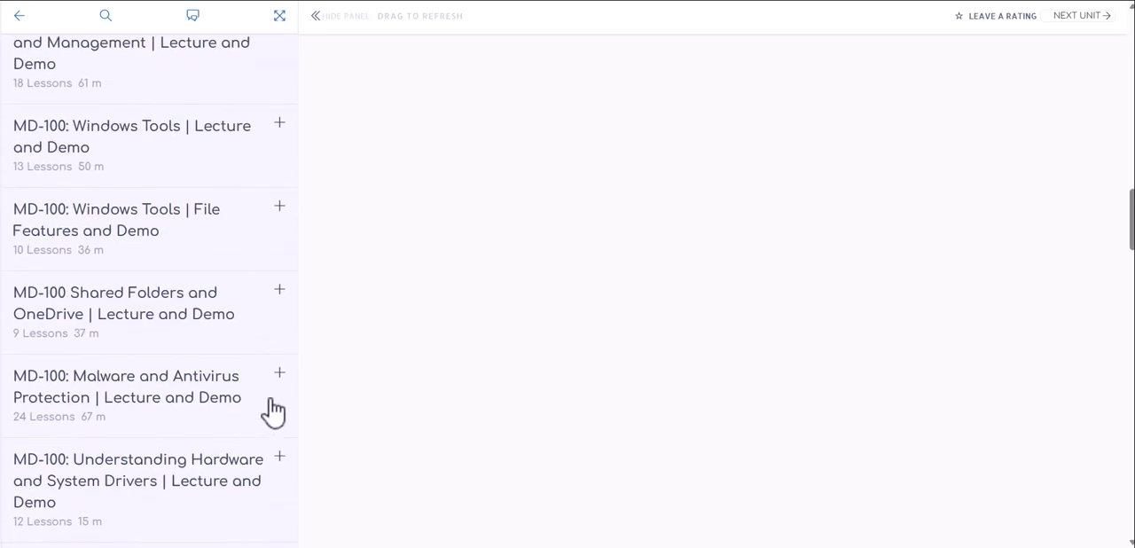
mouse_move(199, 155)
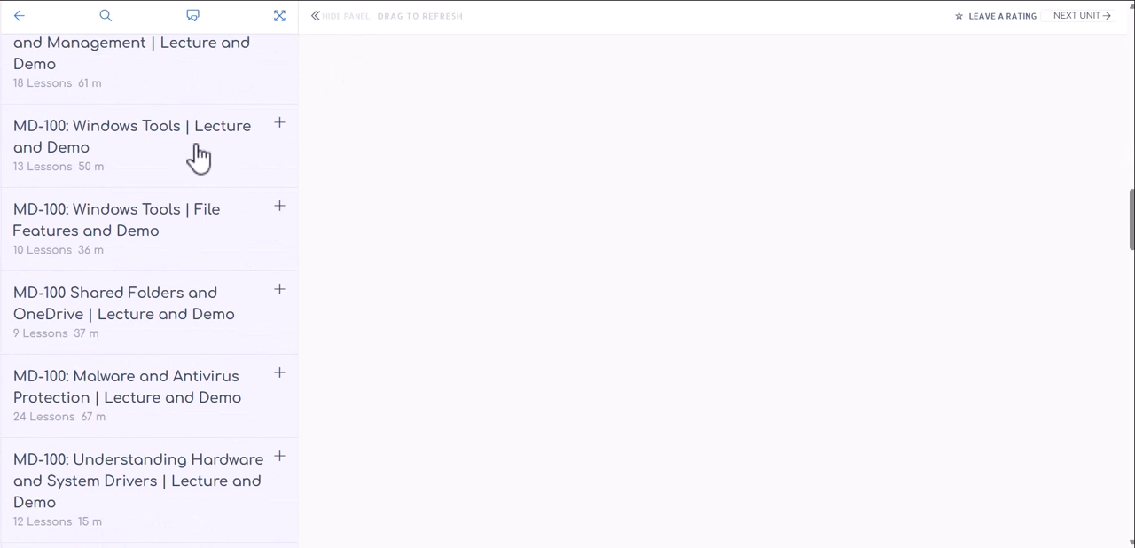
scroll("down", 3)
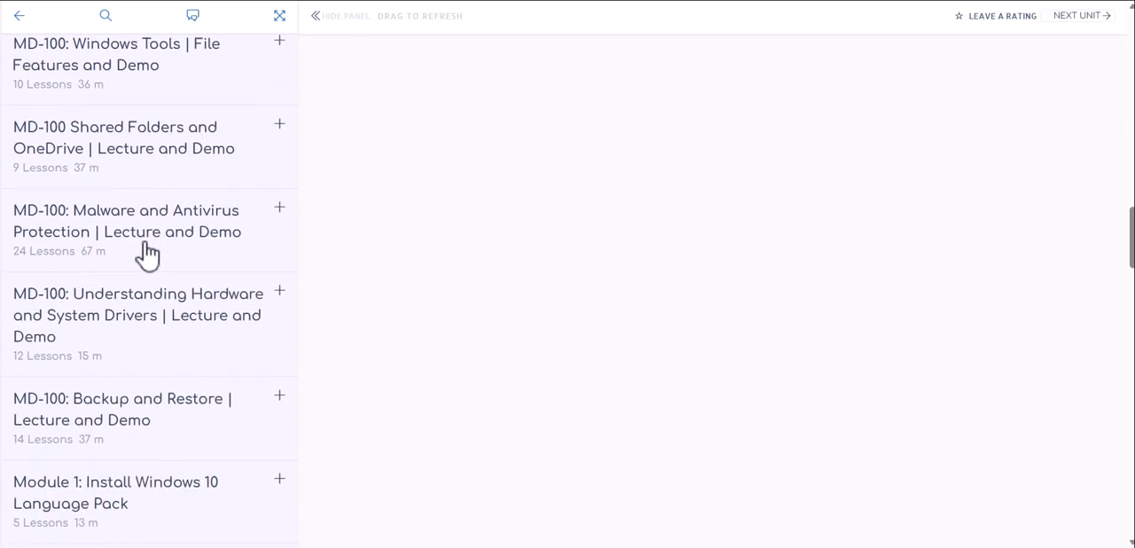
scroll("down", 3)
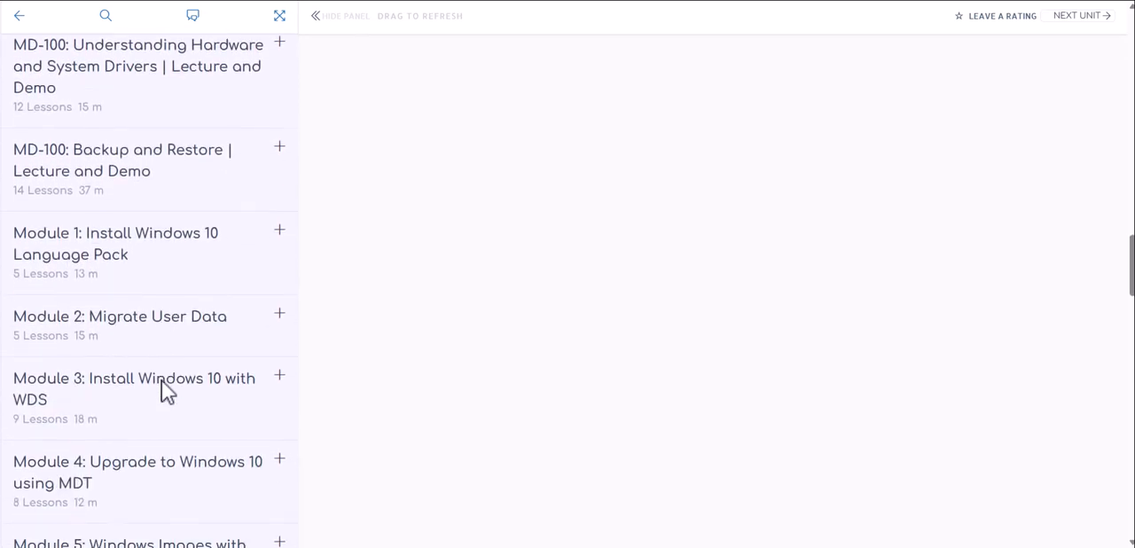
mouse_move(124, 254)
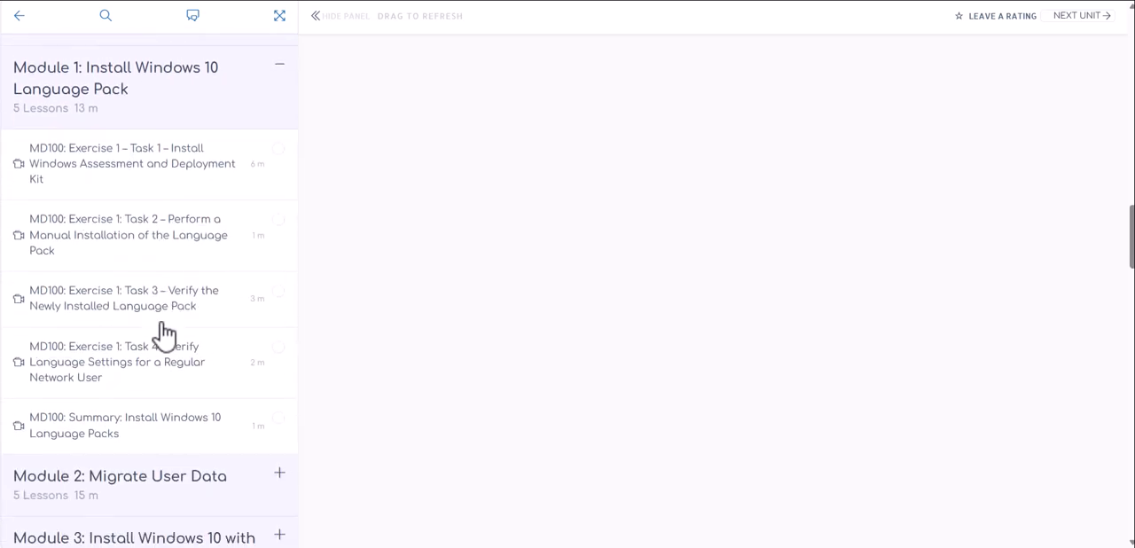
mouse_move(122, 173)
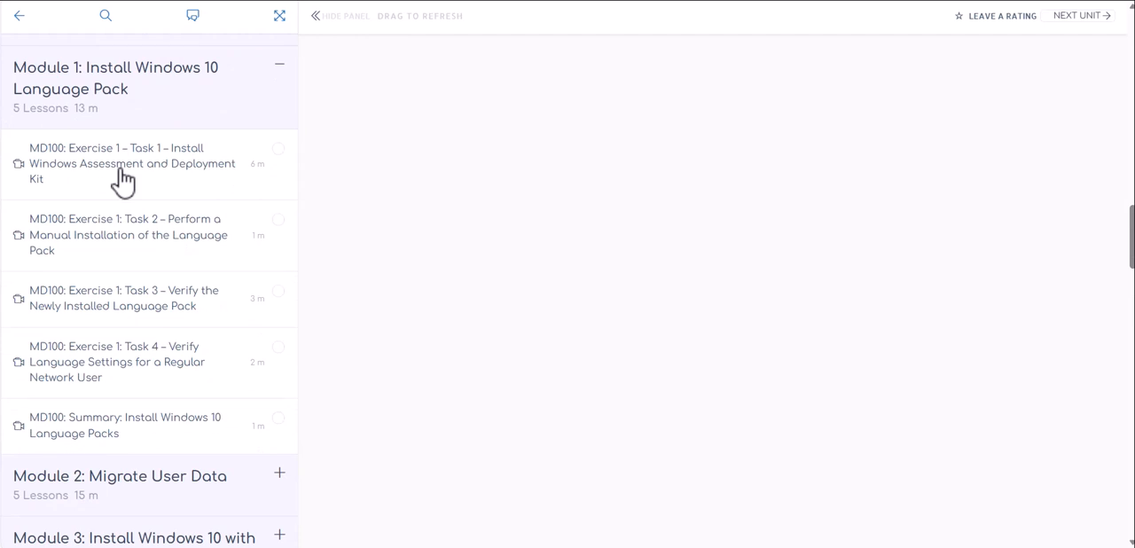
mouse_move(138, 234)
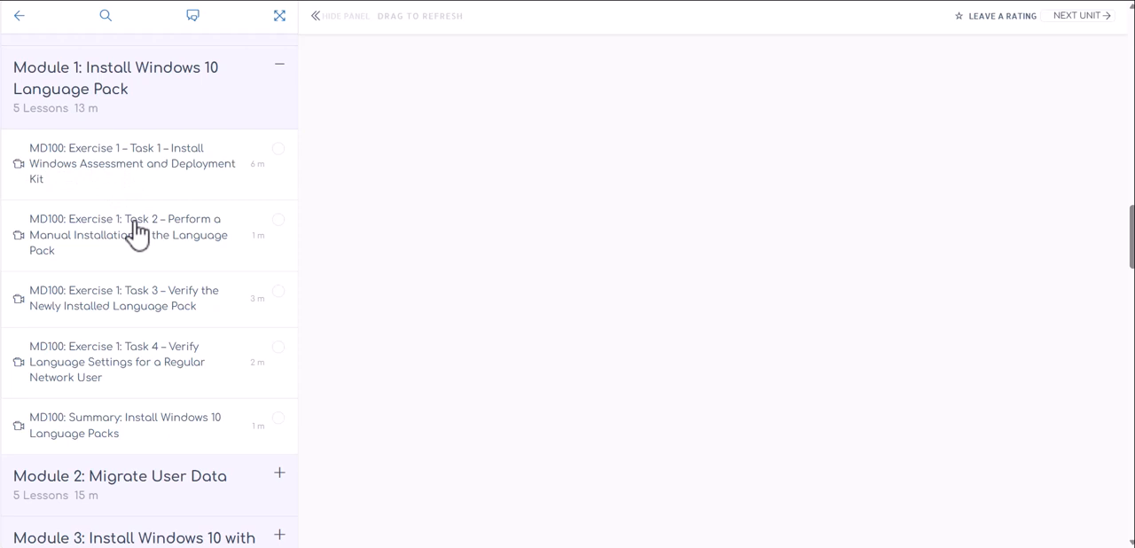
mouse_move(130, 251)
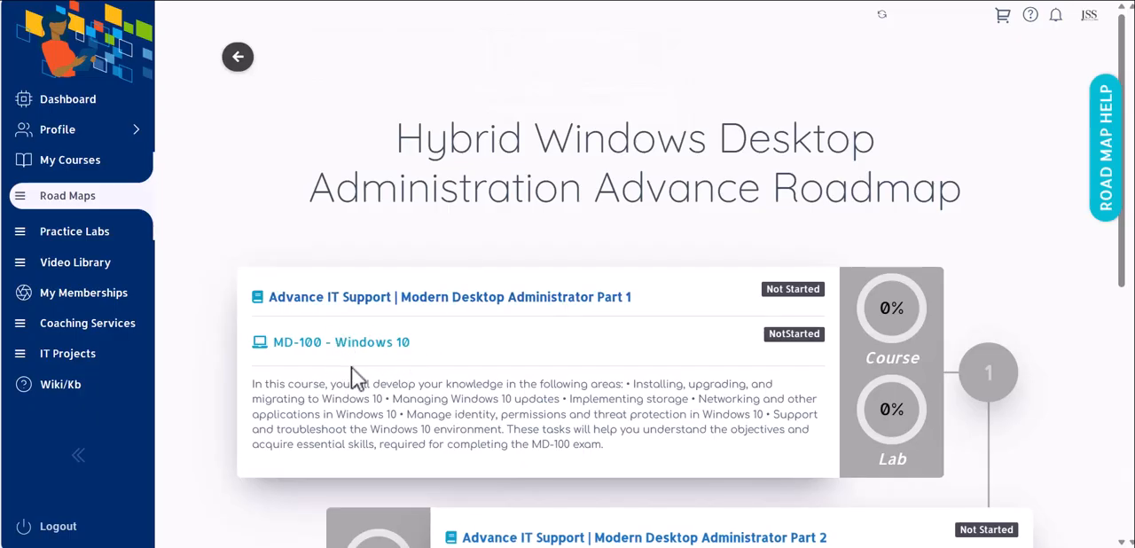
Open the MD-100 - Windows 10 lab and scroll its modules, highlighting WDS
left_click(341, 342)
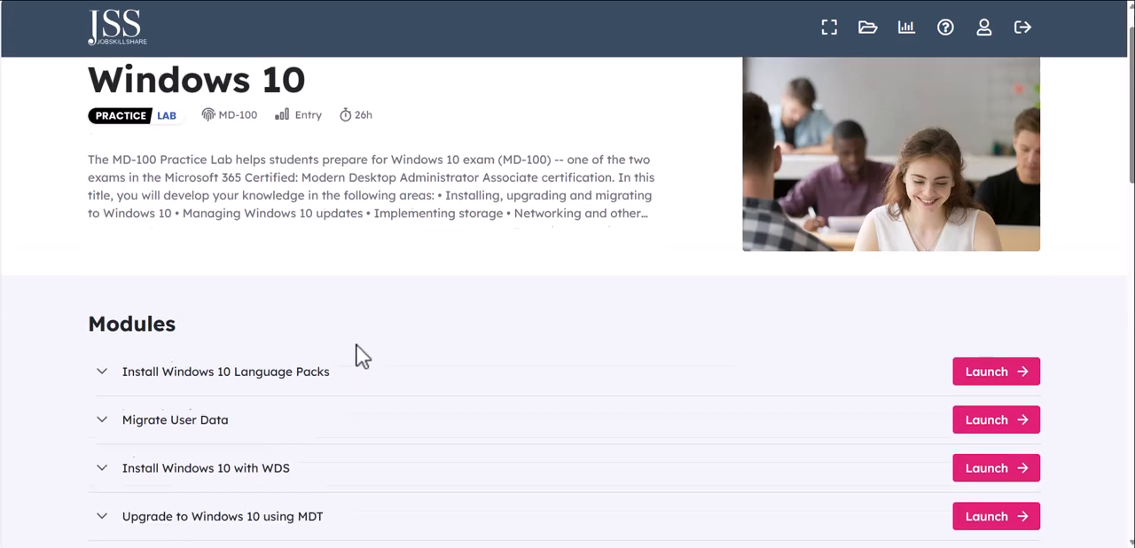
scroll("down", 3)
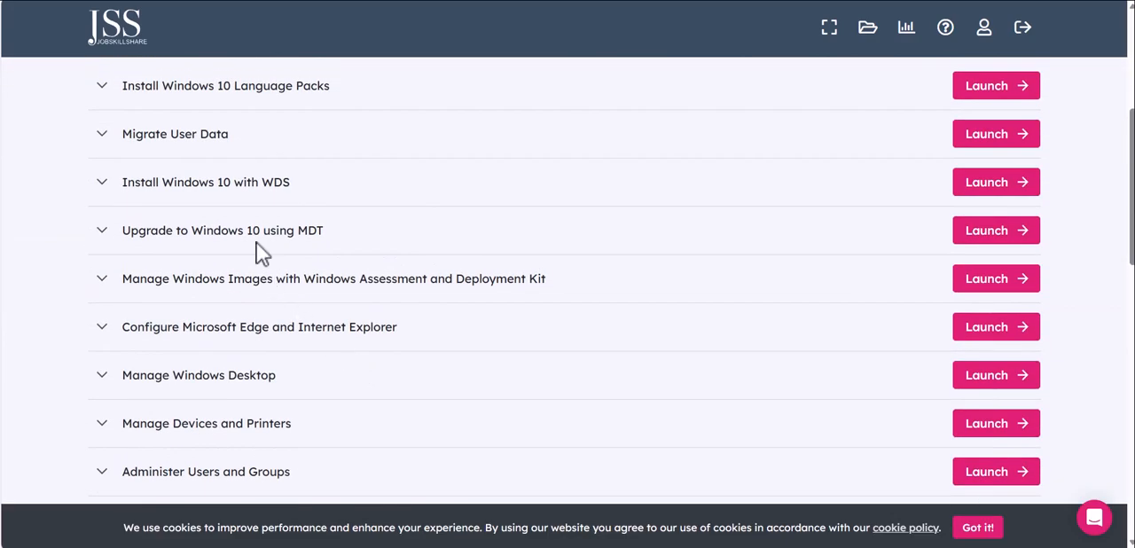
mouse_move(269, 182)
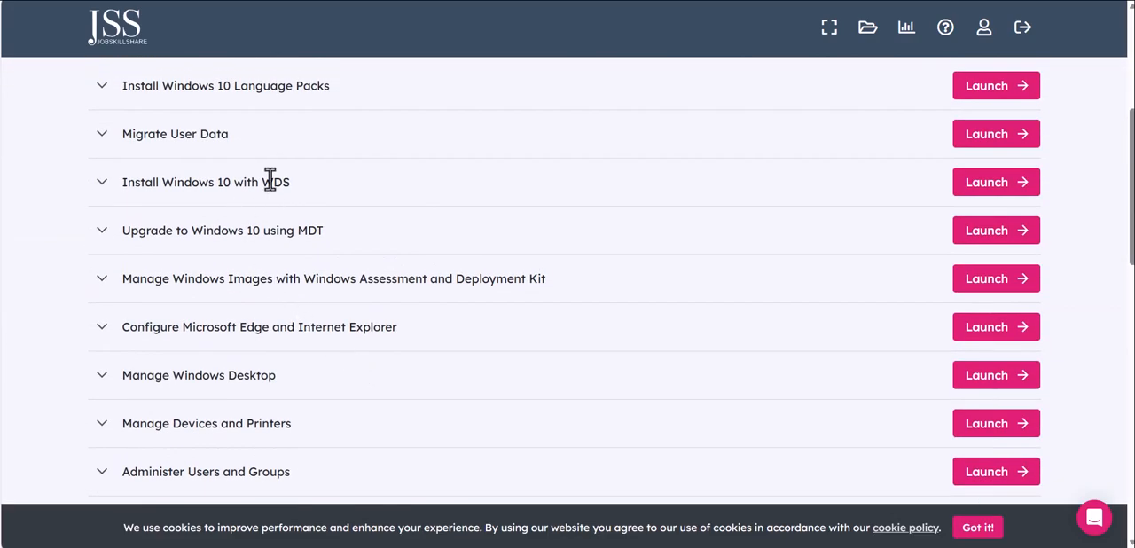
double_click(276, 182)
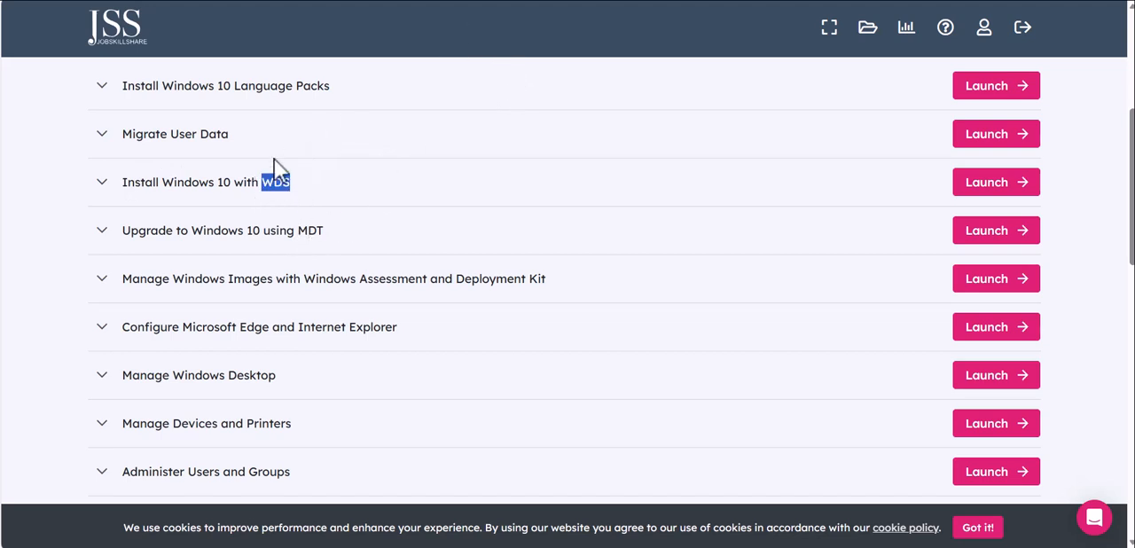
mouse_move(295, 215)
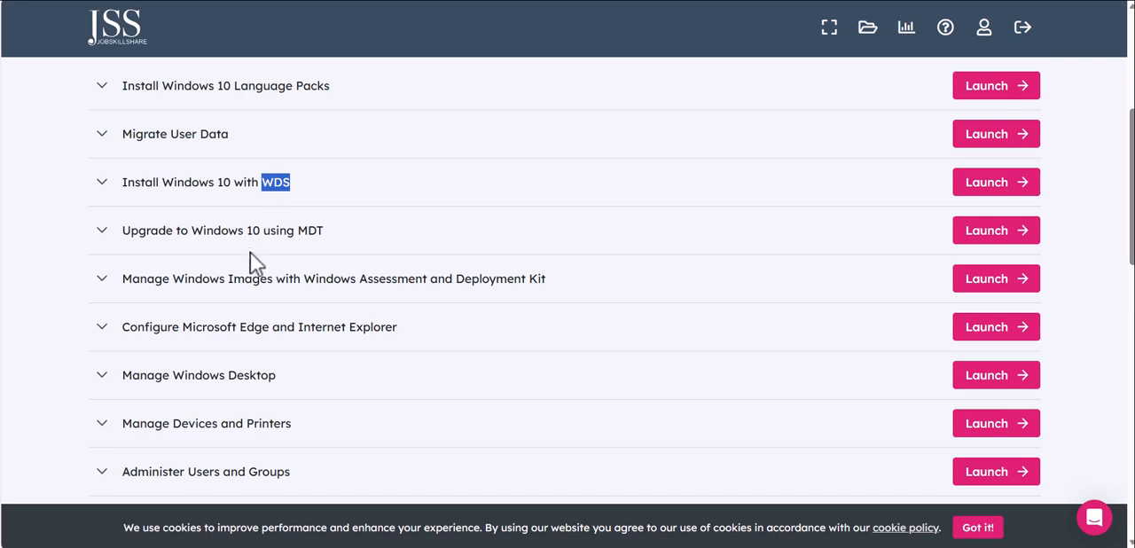
mouse_move(227, 310)
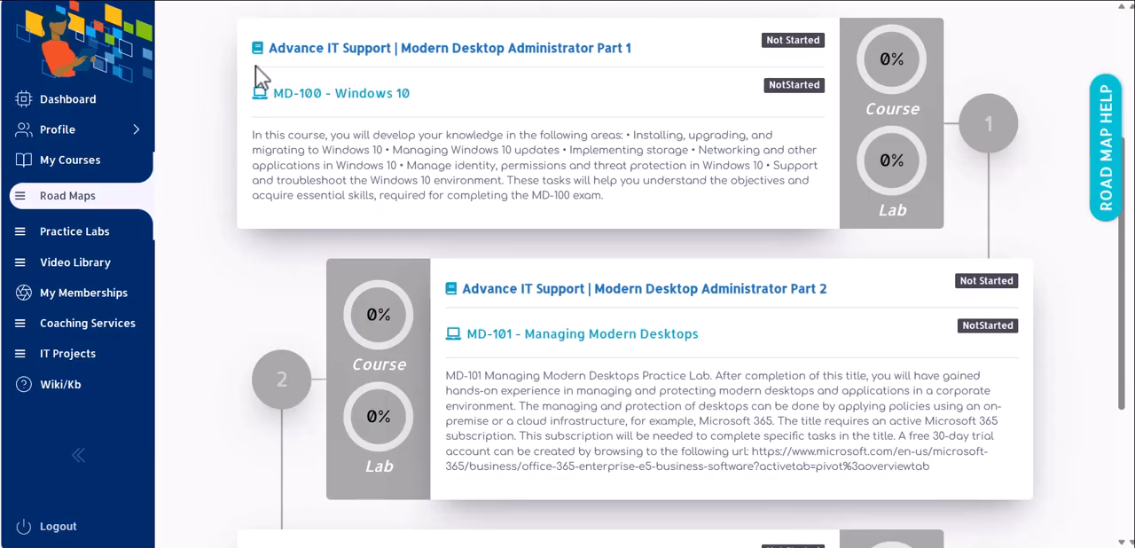
mouse_move(506, 301)
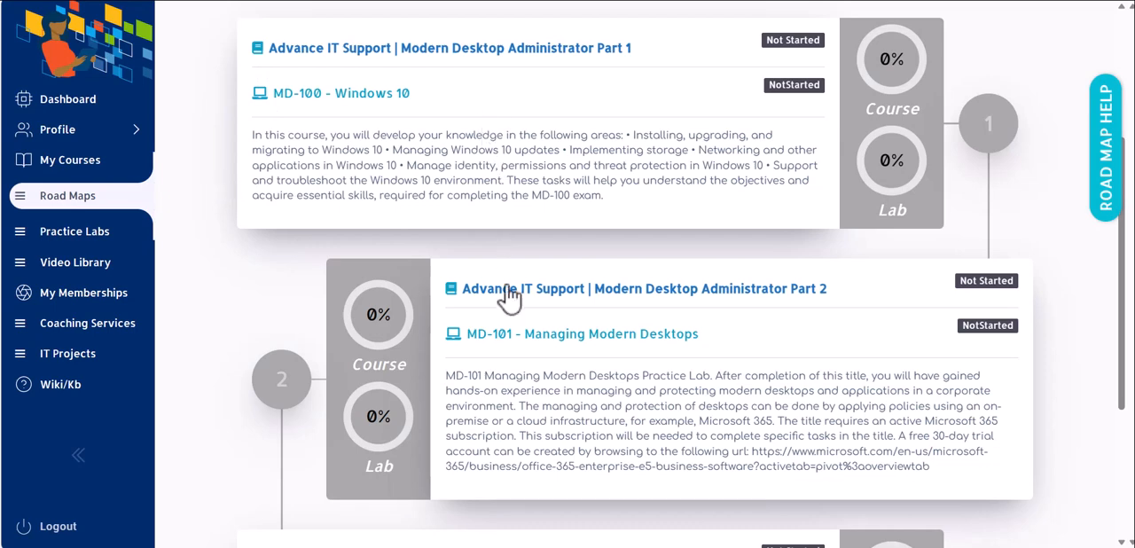
mouse_move(517, 342)
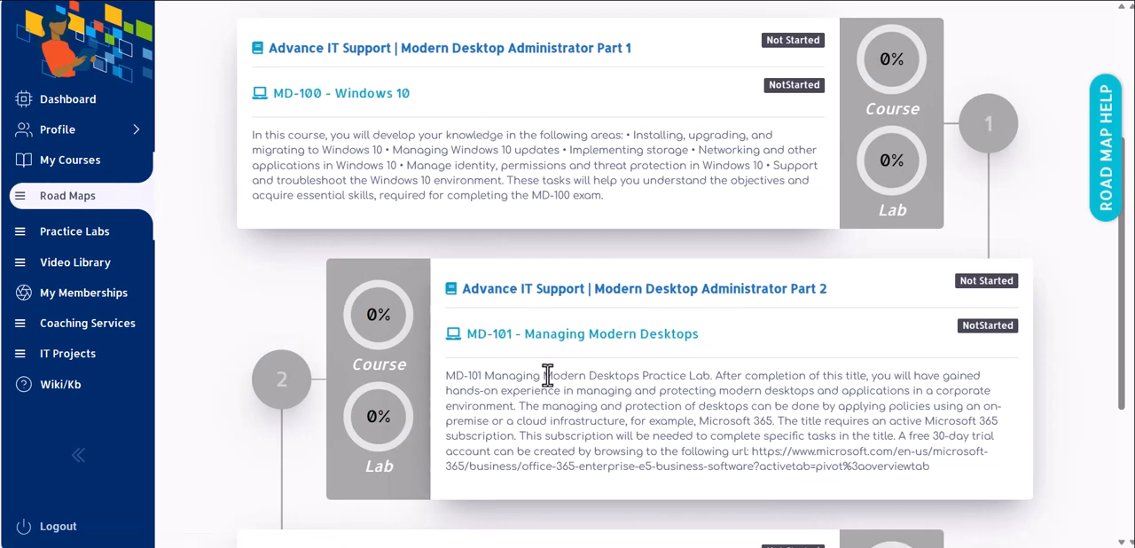
mouse_move(514, 351)
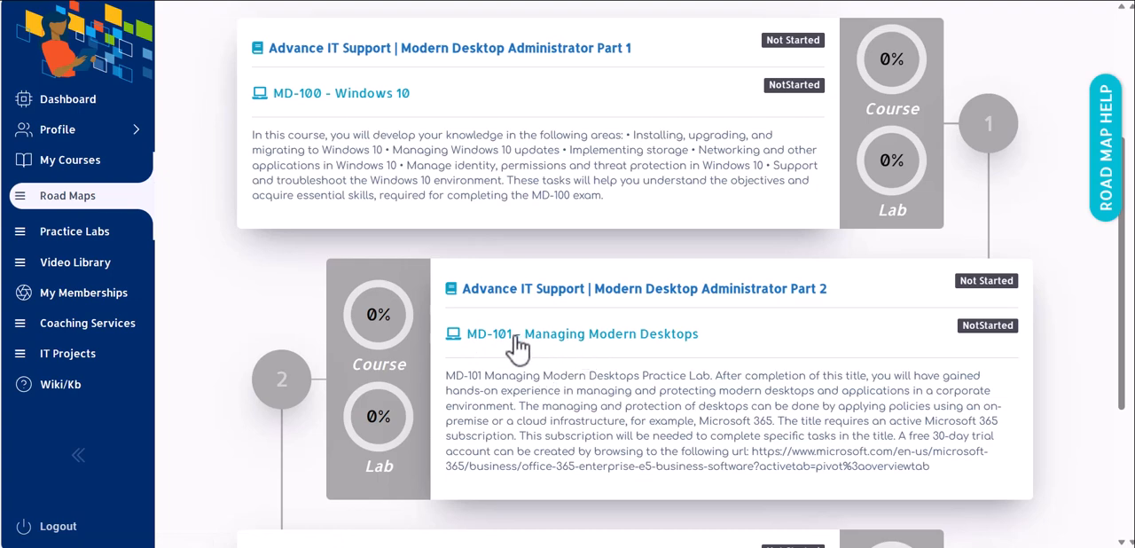
mouse_move(500, 353)
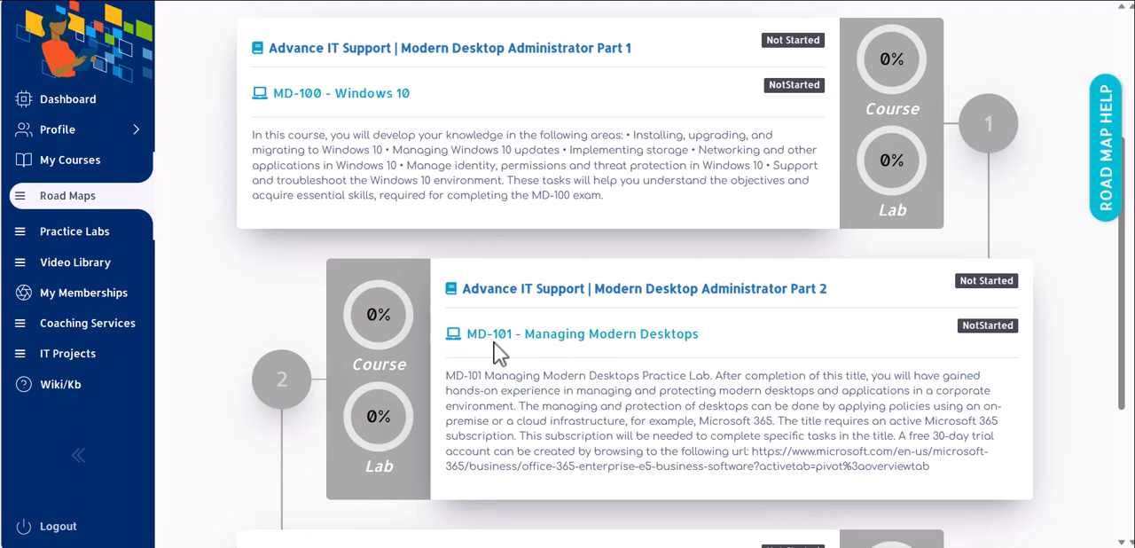
mouse_move(504, 357)
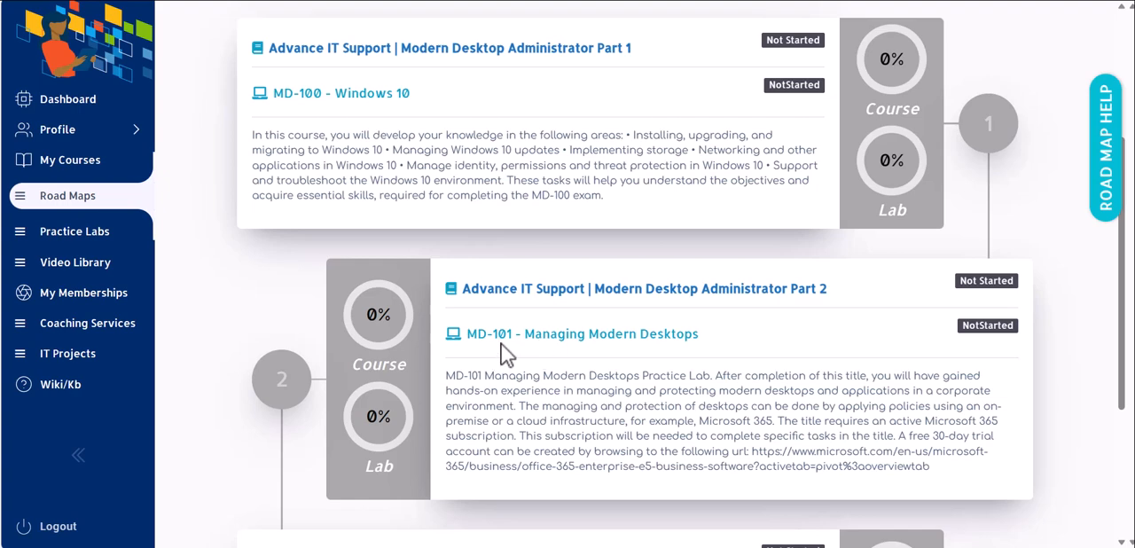
mouse_move(474, 361)
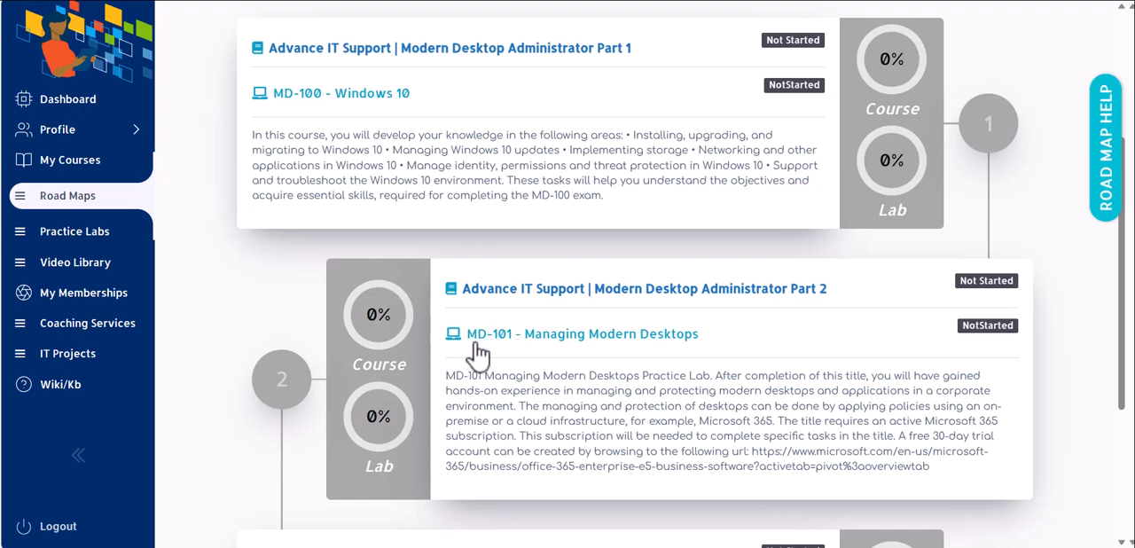
Scroll to roadmap step 3 and highlight the Intune Training title
scroll("down", 3)
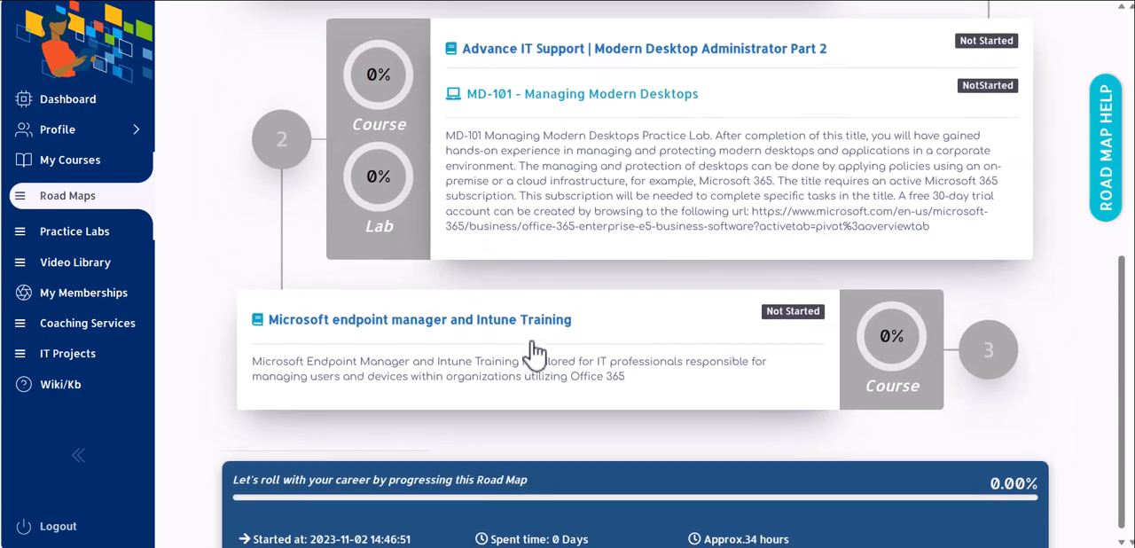
double_click(288, 312)
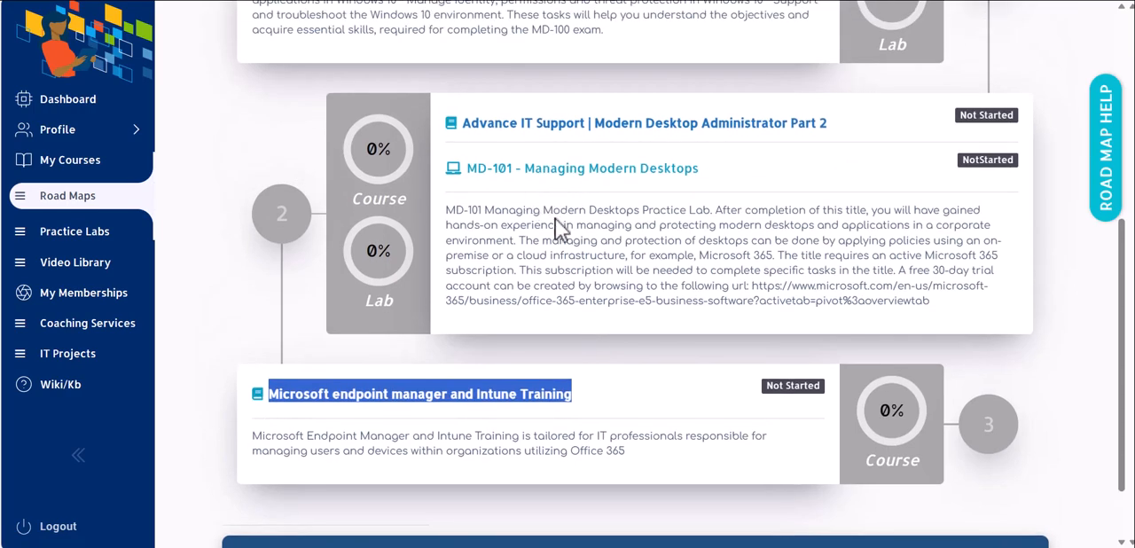
mouse_move(453, 407)
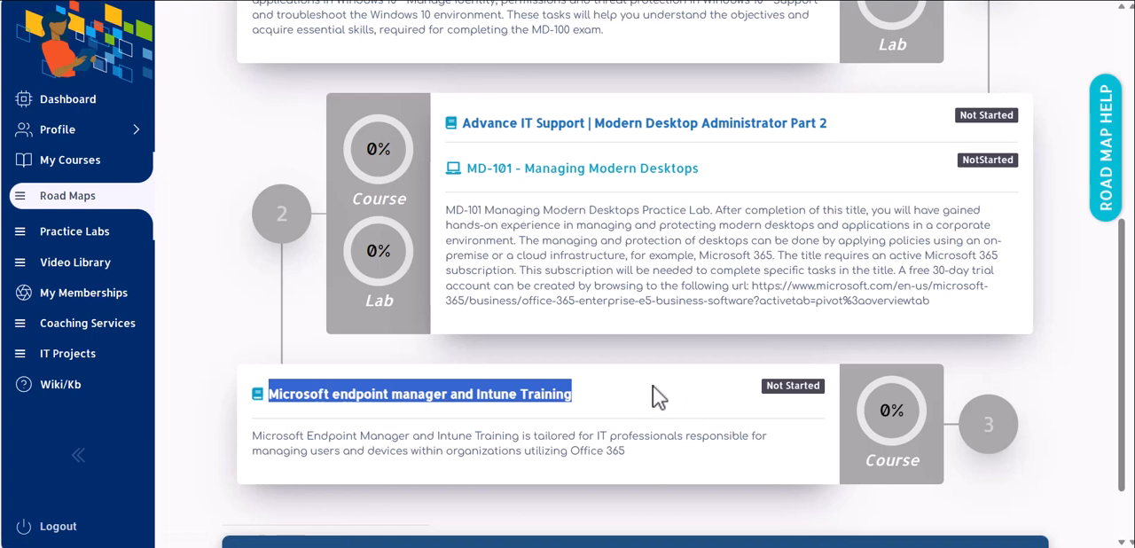
mouse_move(466, 412)
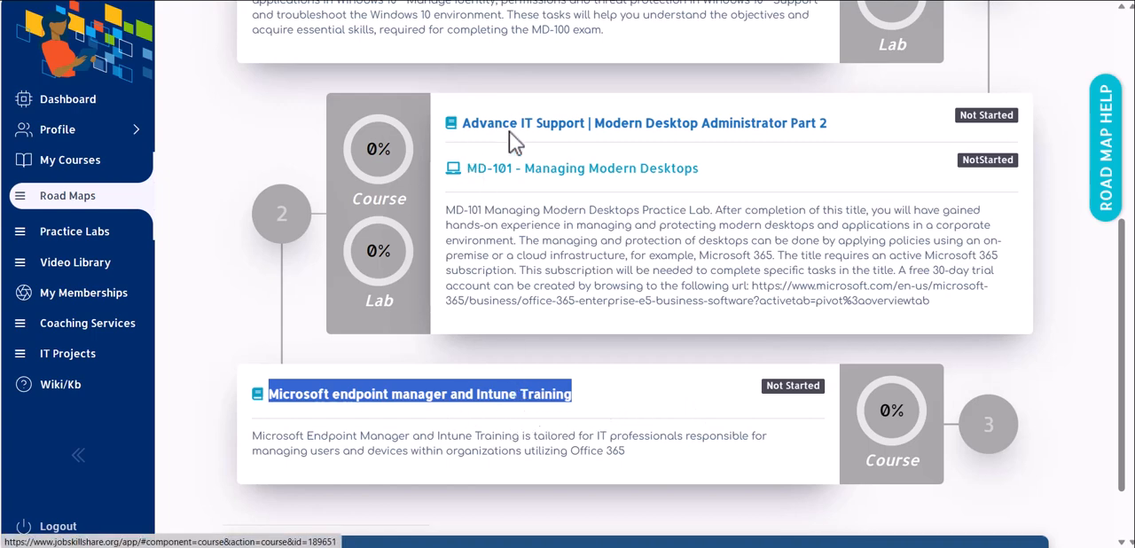
mouse_move(539, 159)
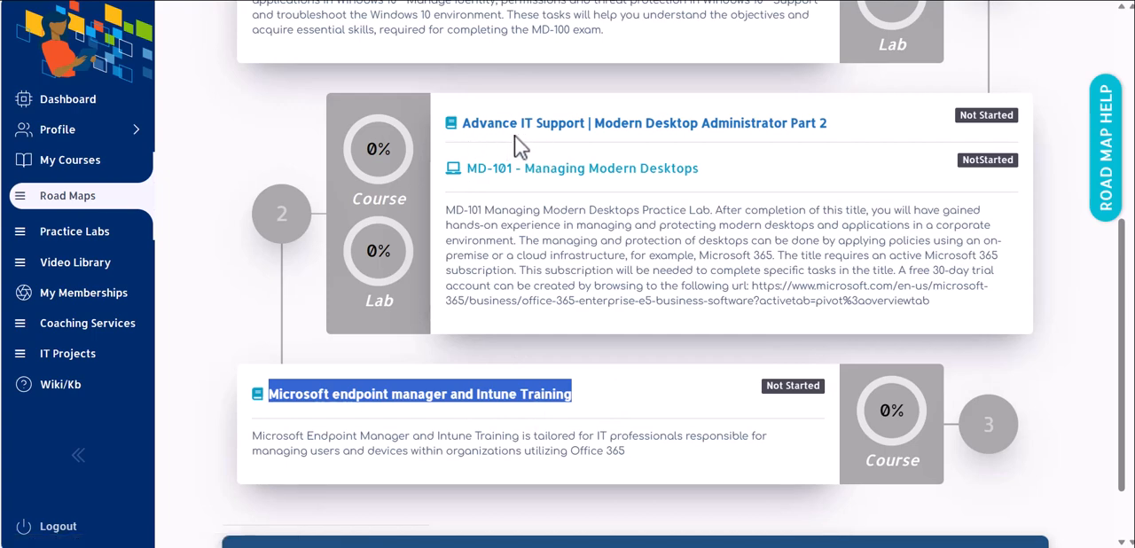
mouse_move(421, 238)
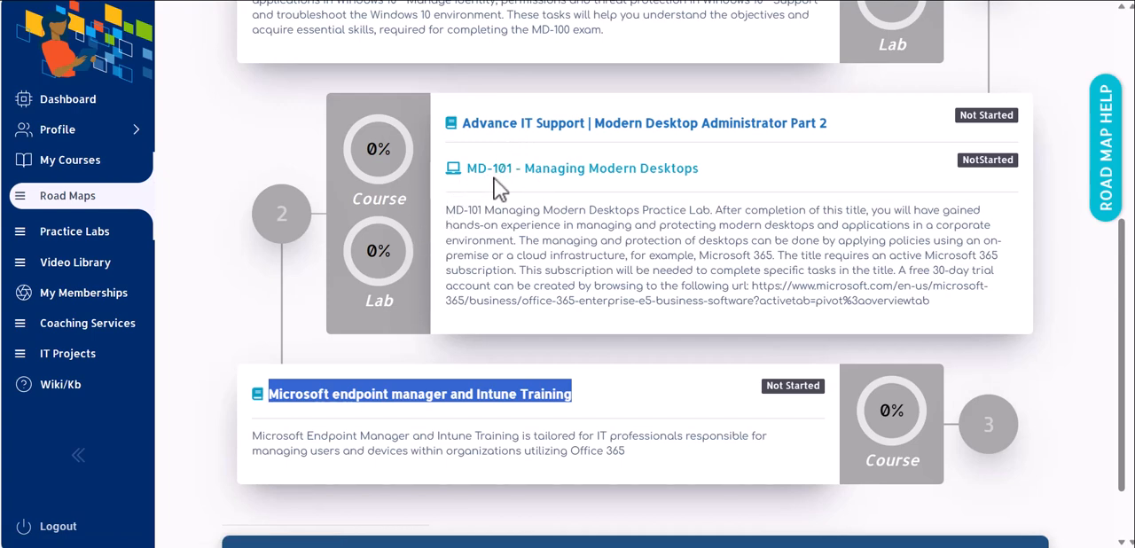
mouse_move(472, 216)
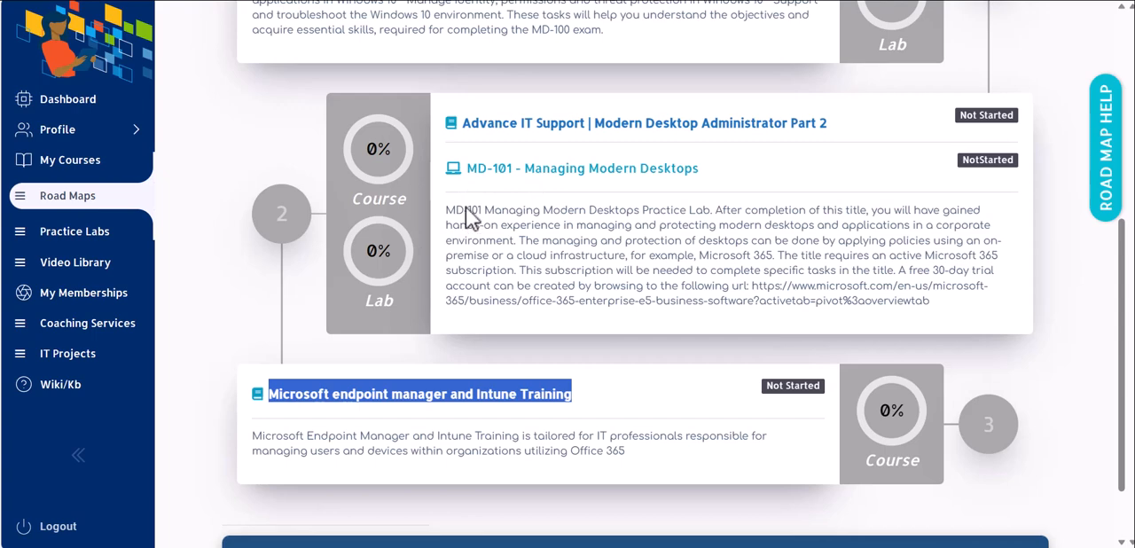
mouse_move(559, 264)
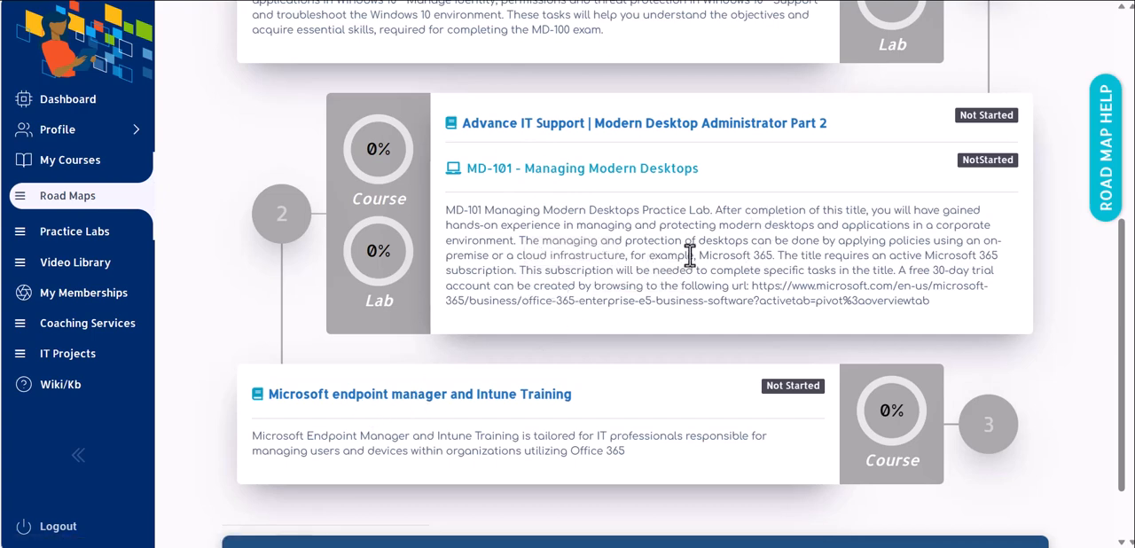
Select MD-101's note requiring an active Microsoft 365 subscription
left_click_drag(696, 256, 736, 300)
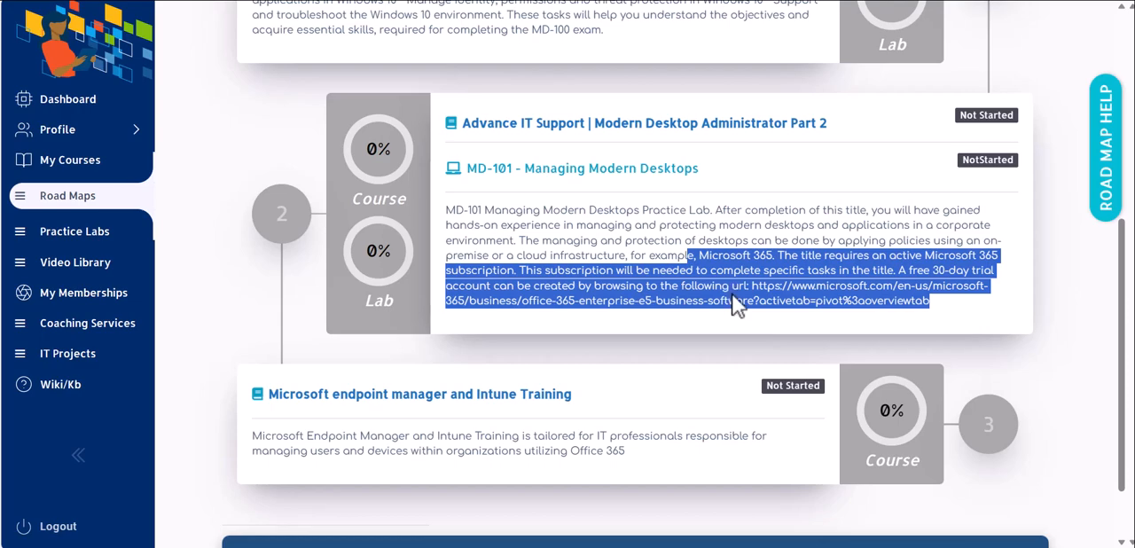
mouse_move(711, 306)
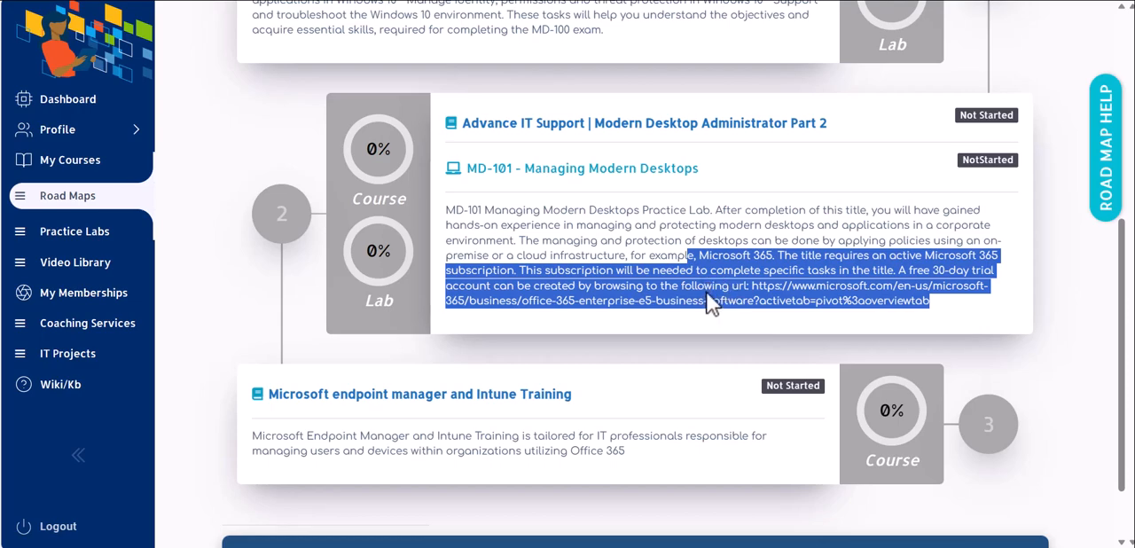
mouse_move(424, 192)
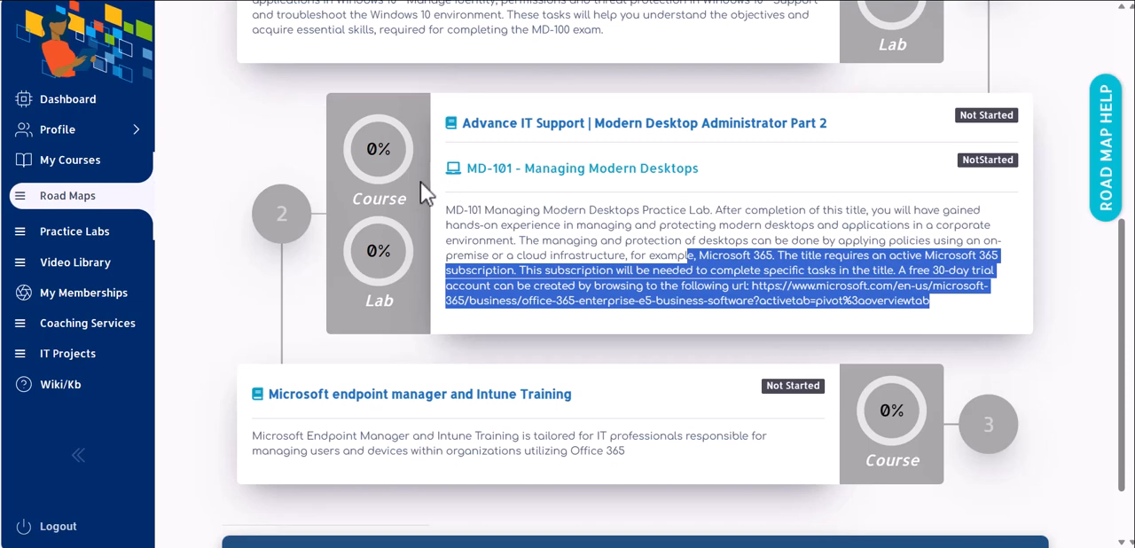
mouse_move(475, 183)
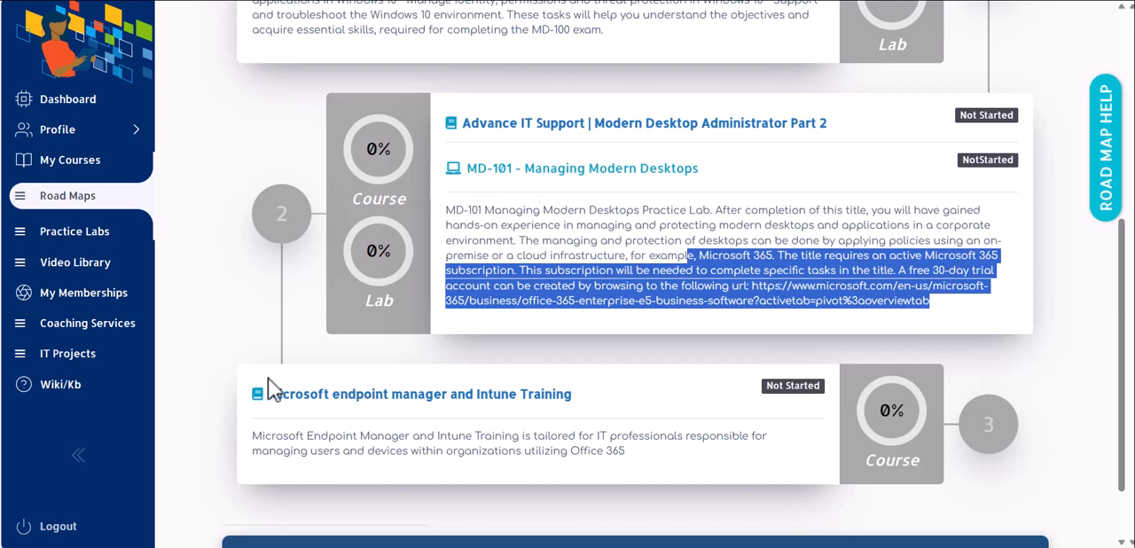
mouse_move(381, 406)
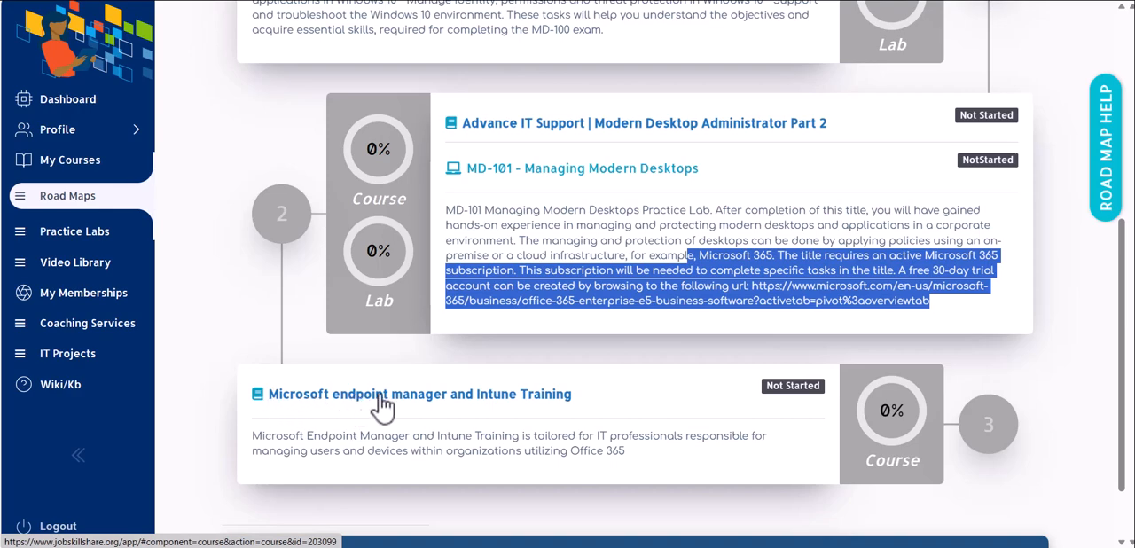
mouse_move(498, 412)
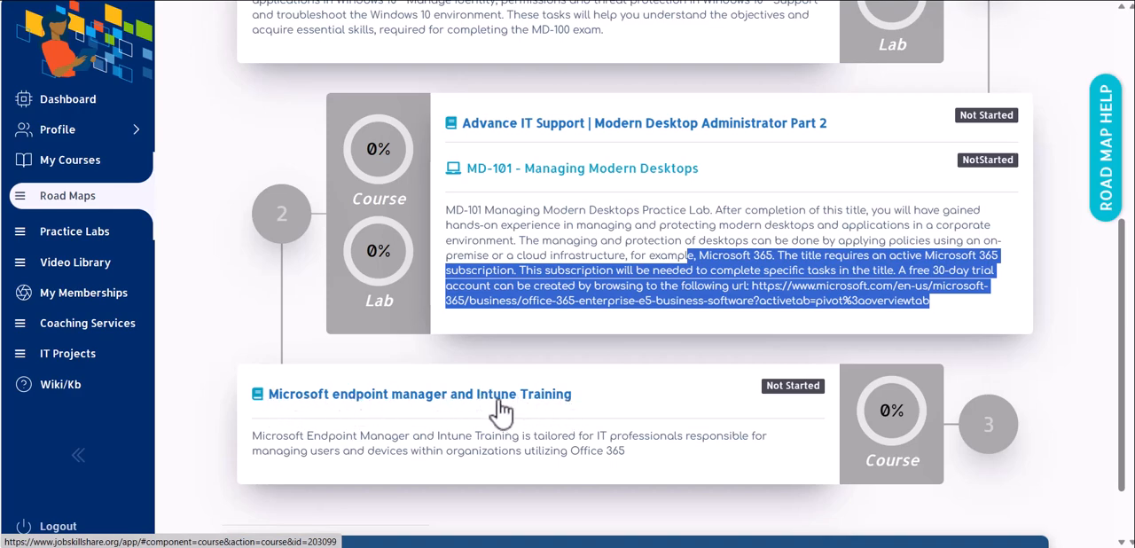
mouse_move(263, 395)
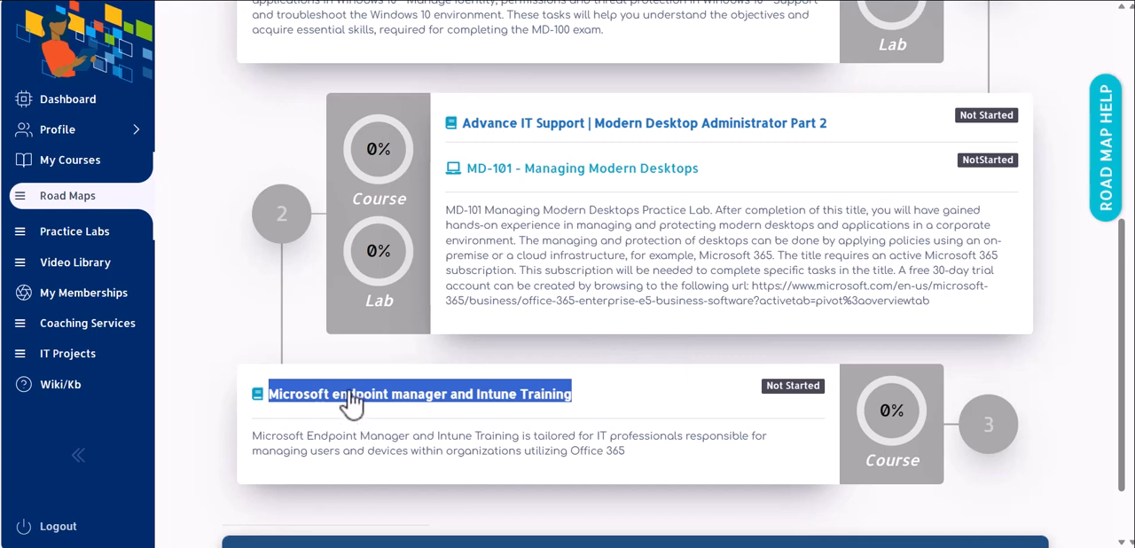
mouse_move(348, 383)
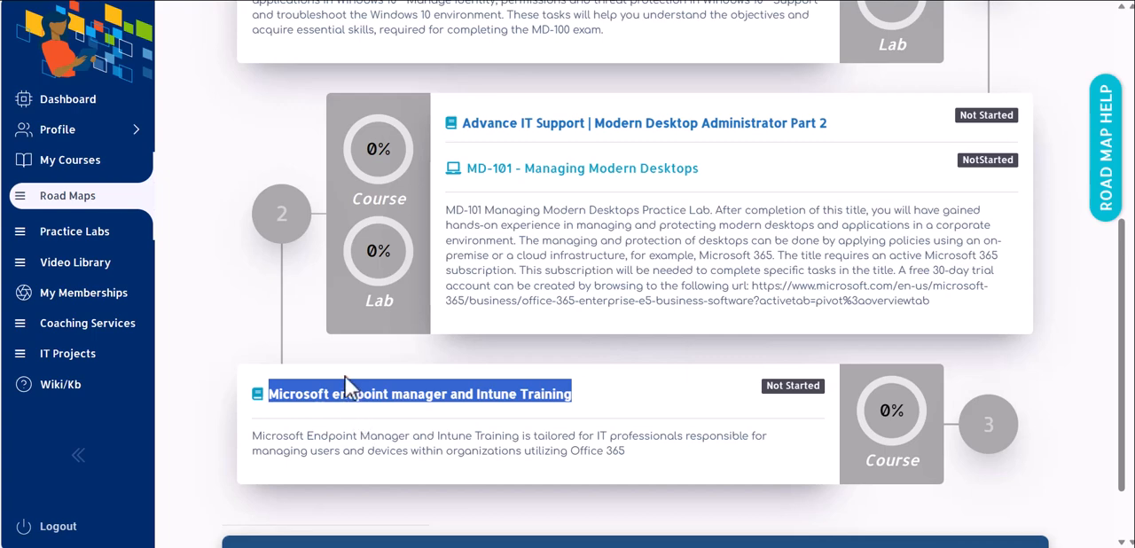
mouse_move(355, 439)
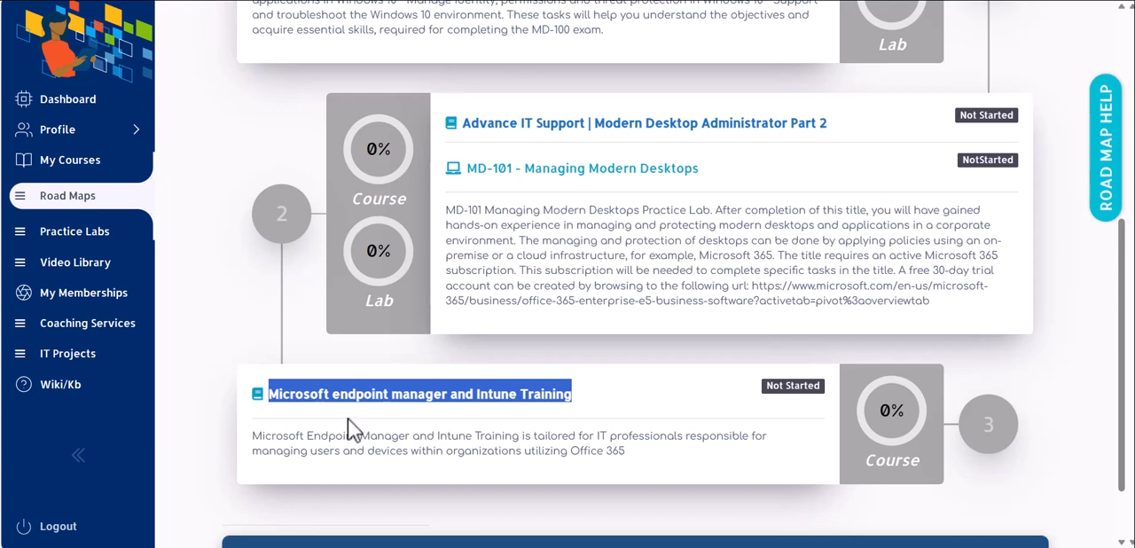
mouse_move(542, 124)
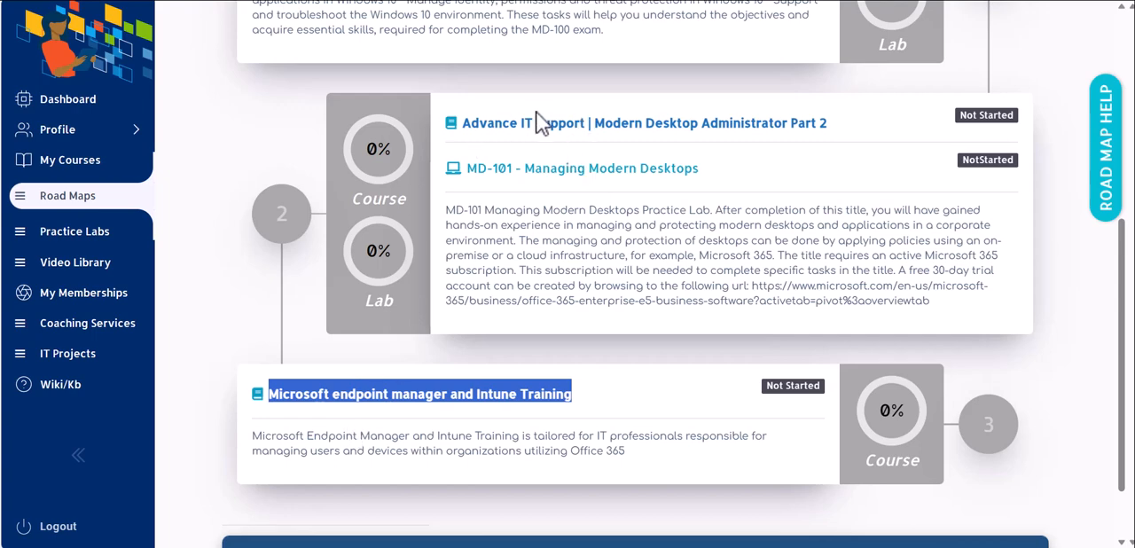
mouse_move(572, 235)
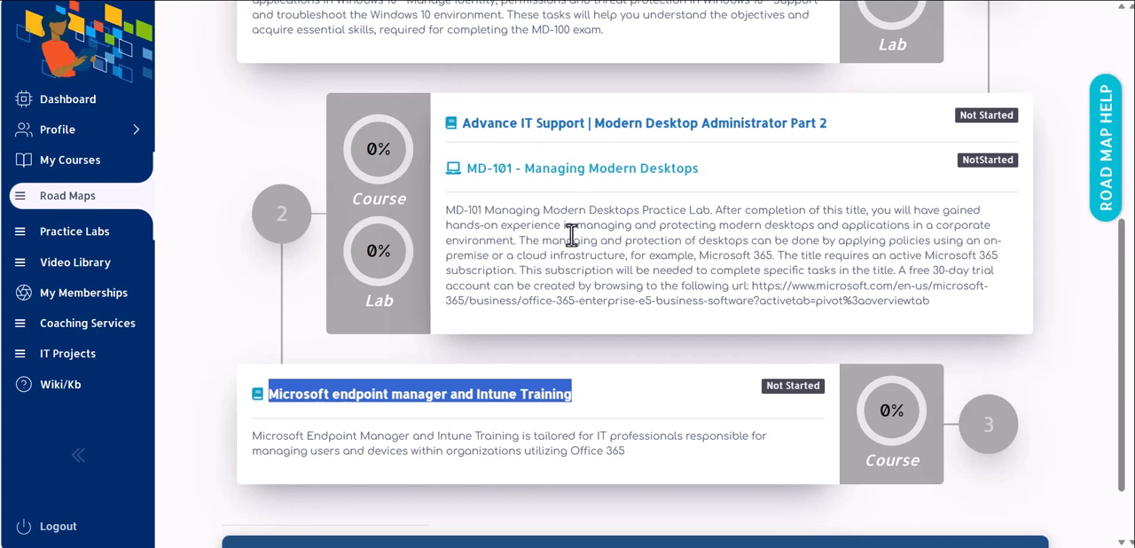
mouse_move(597, 285)
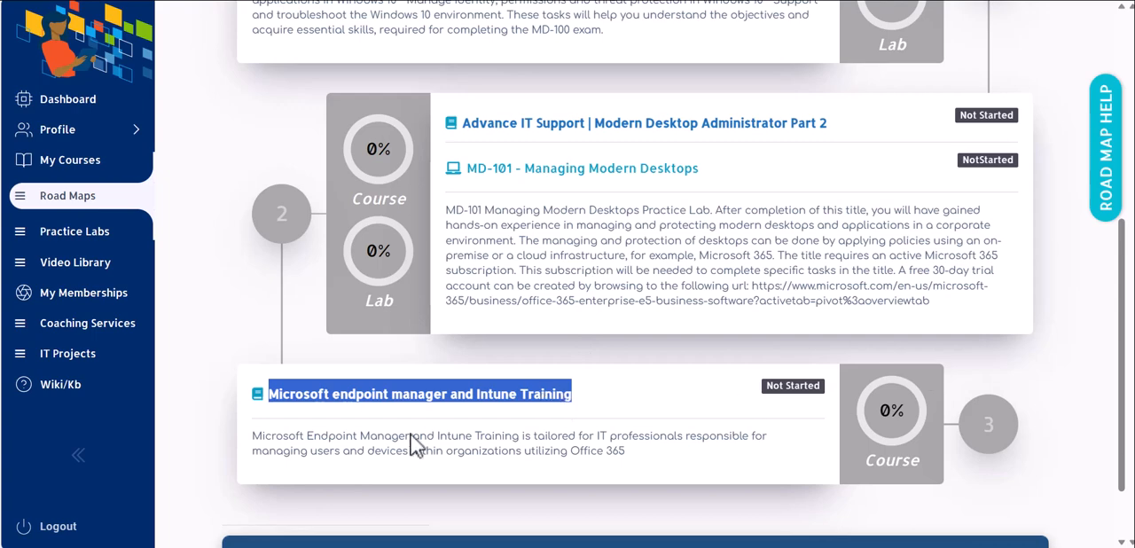
mouse_move(666, 402)
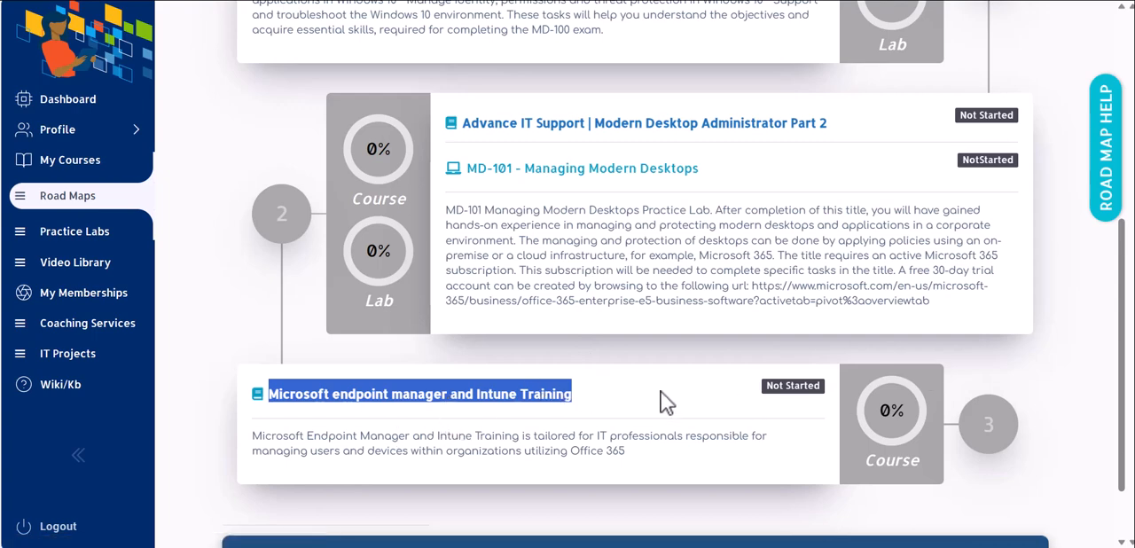
mouse_move(508, 406)
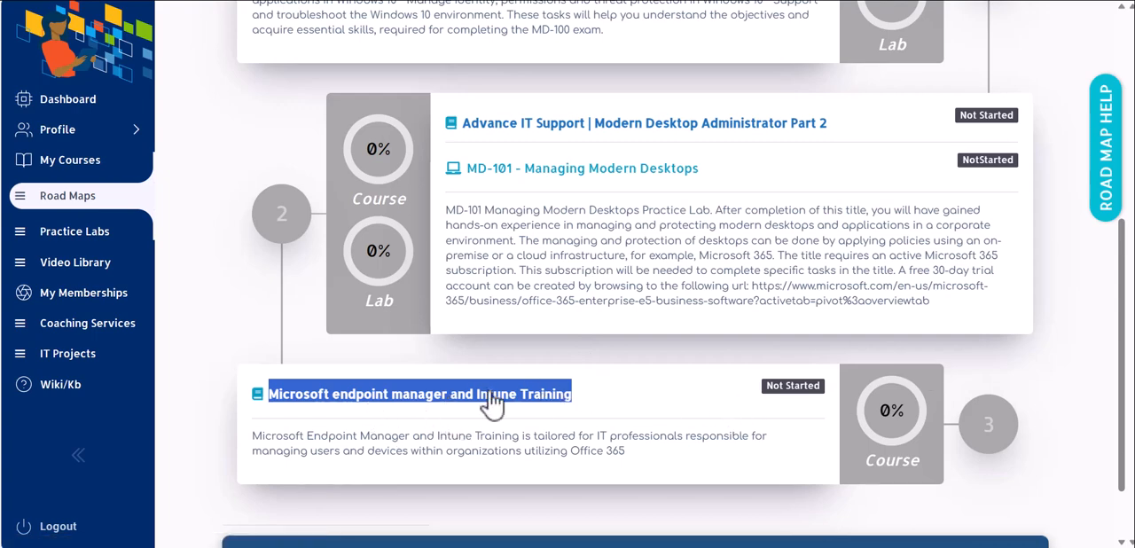
mouse_move(612, 441)
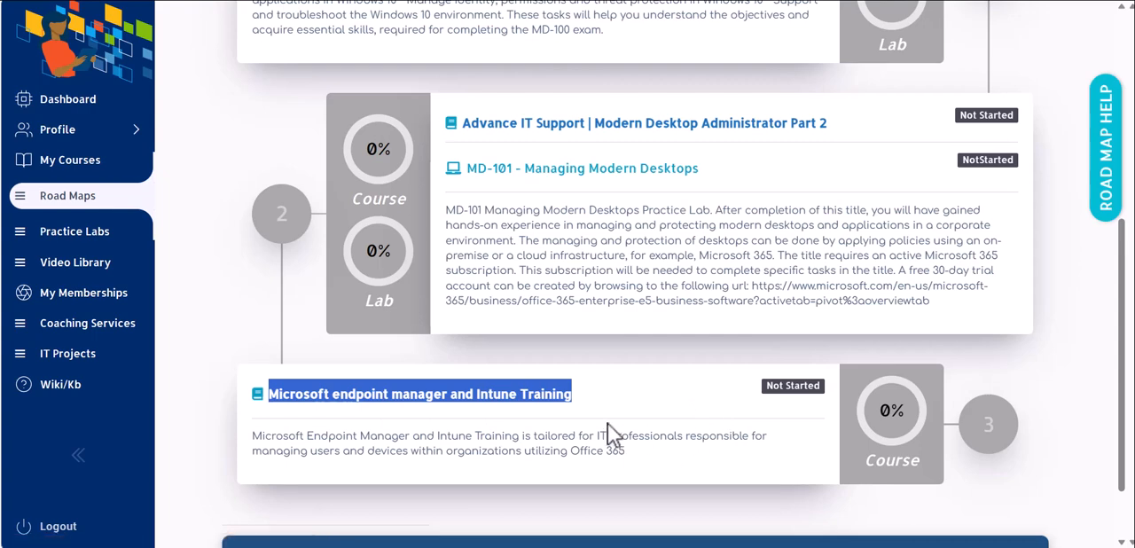
mouse_move(554, 426)
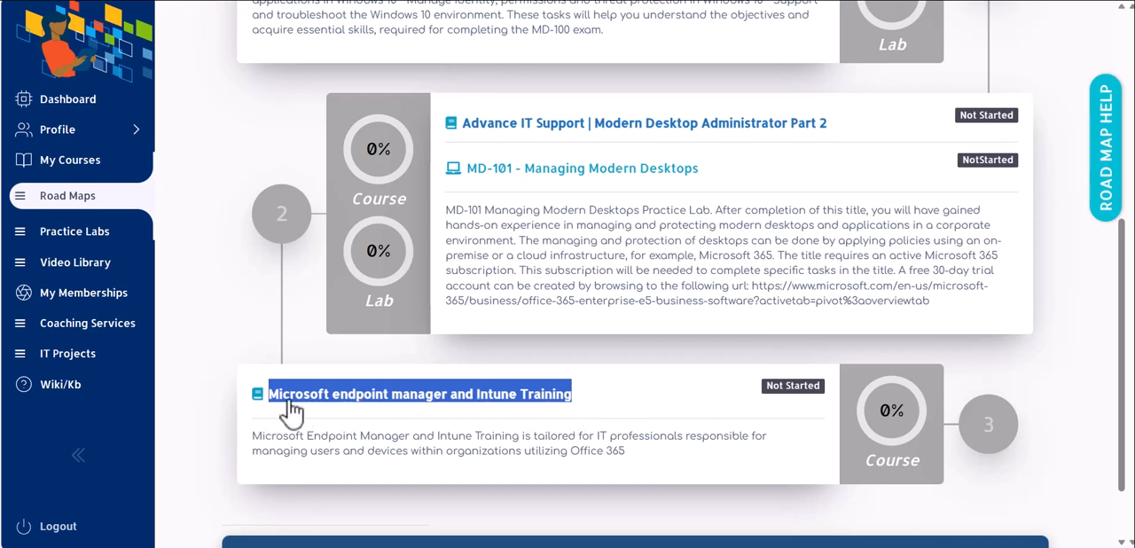
mouse_move(248, 430)
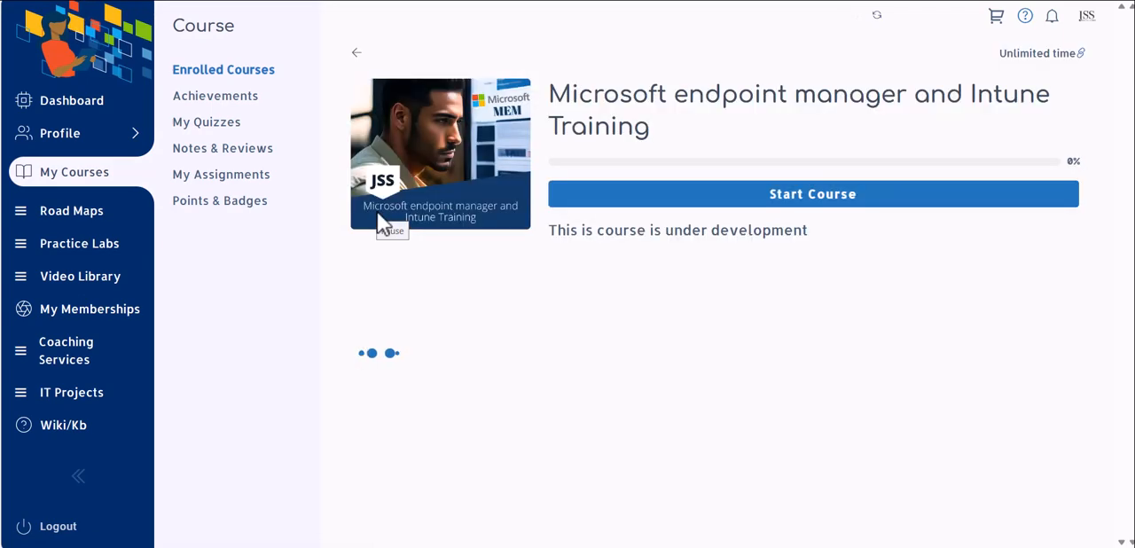
Start the Microsoft endpoint manager and Intune Training course player
left_click(813, 193)
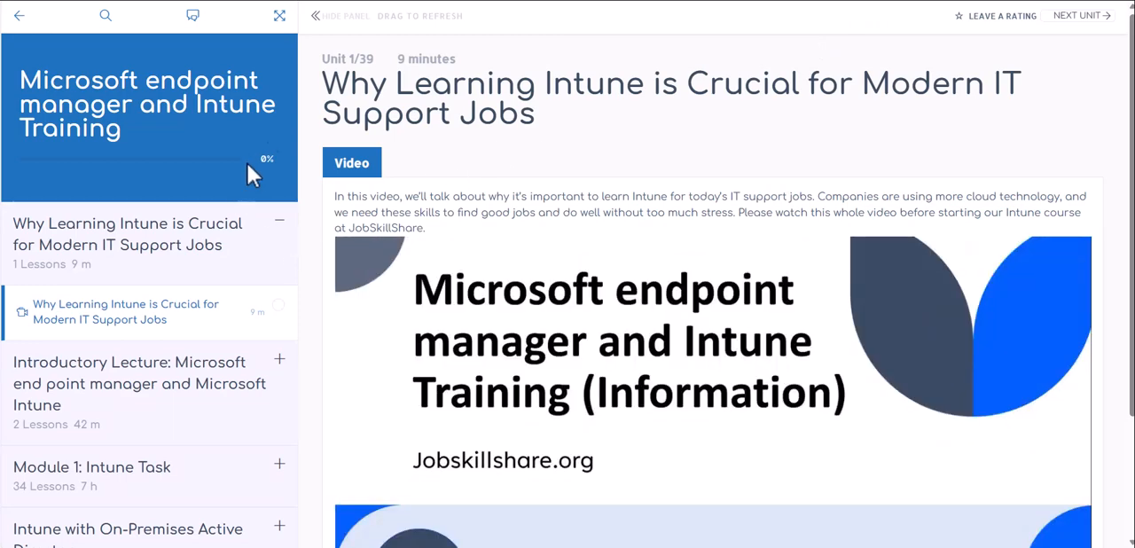
mouse_move(290, 60)
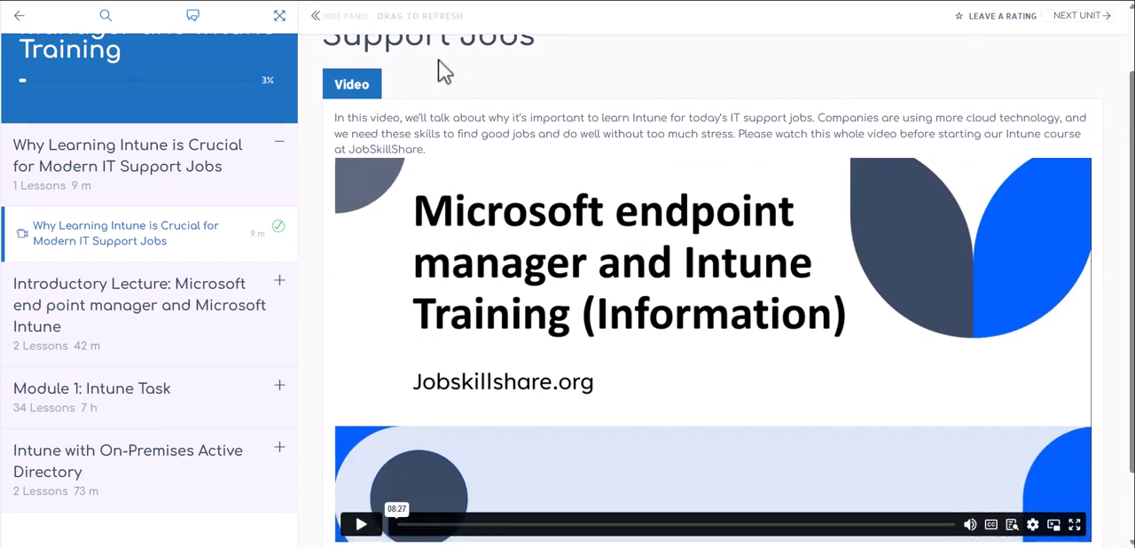
mouse_move(222, 390)
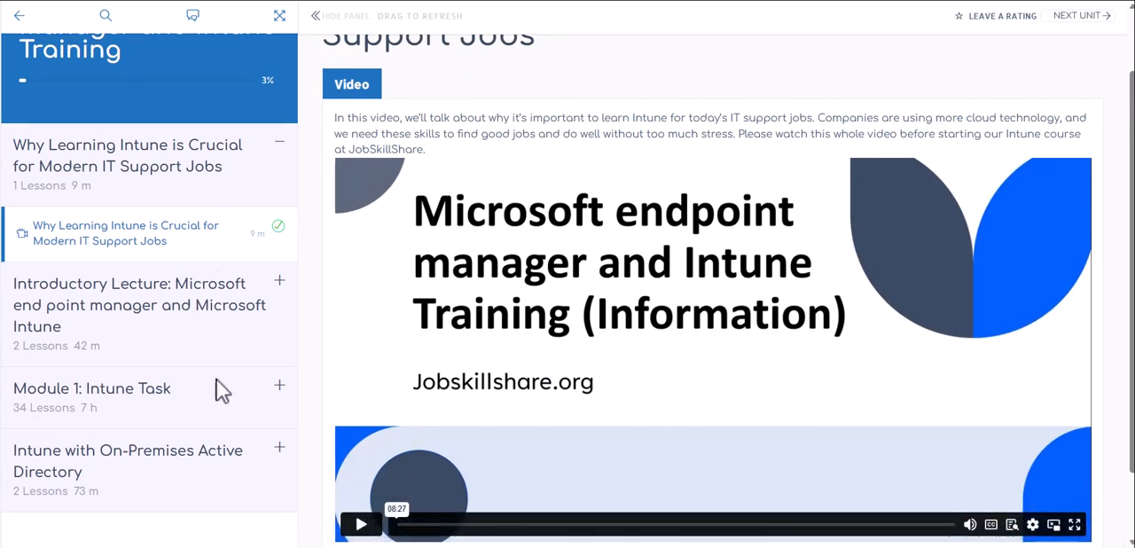
mouse_move(171, 386)
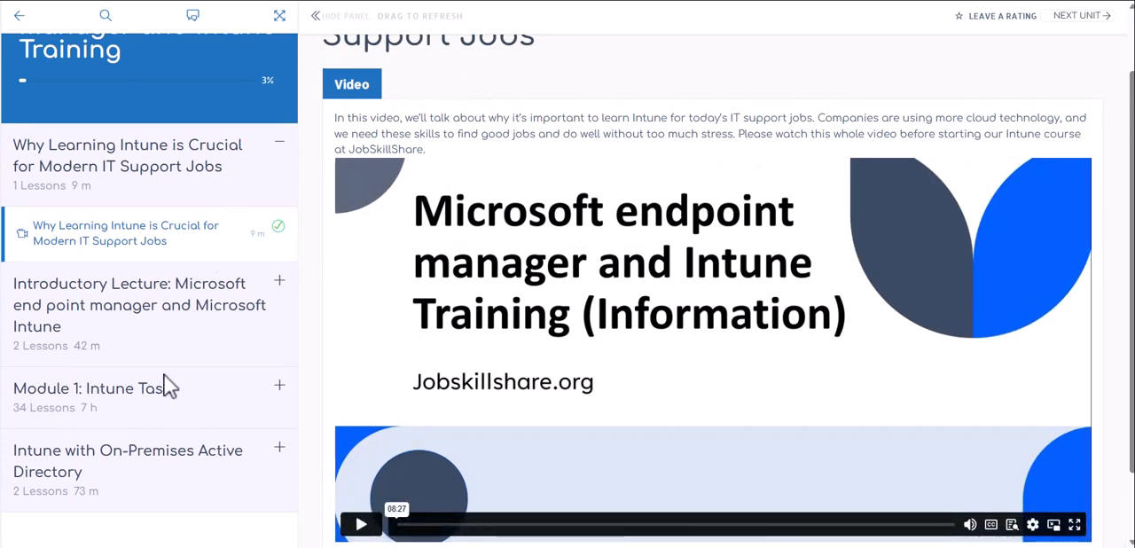
mouse_move(153, 315)
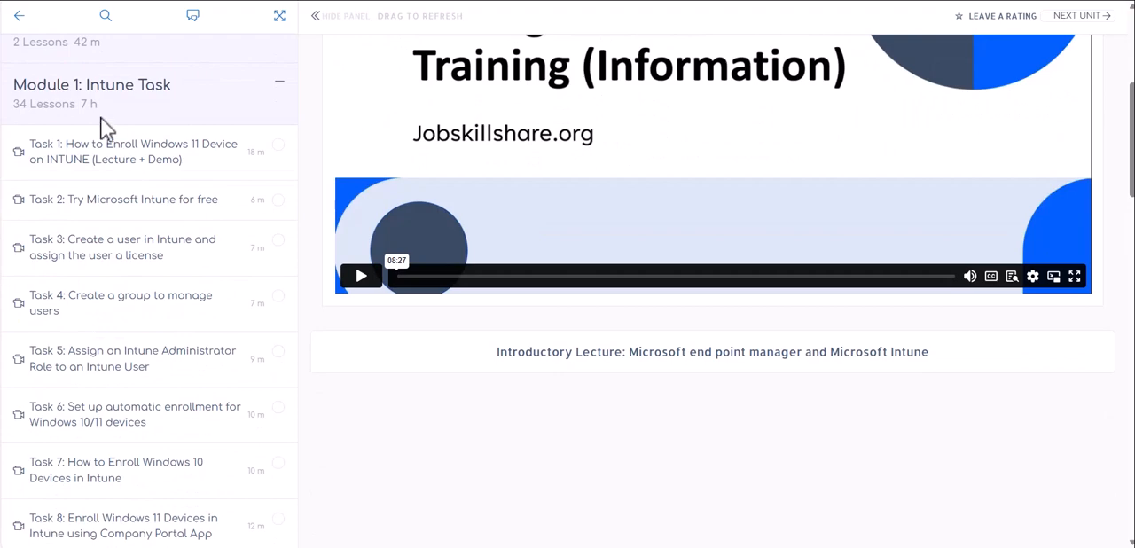
Scroll through Module 1: Intune Task's lessons, then collapse that section
scroll("down", 3)
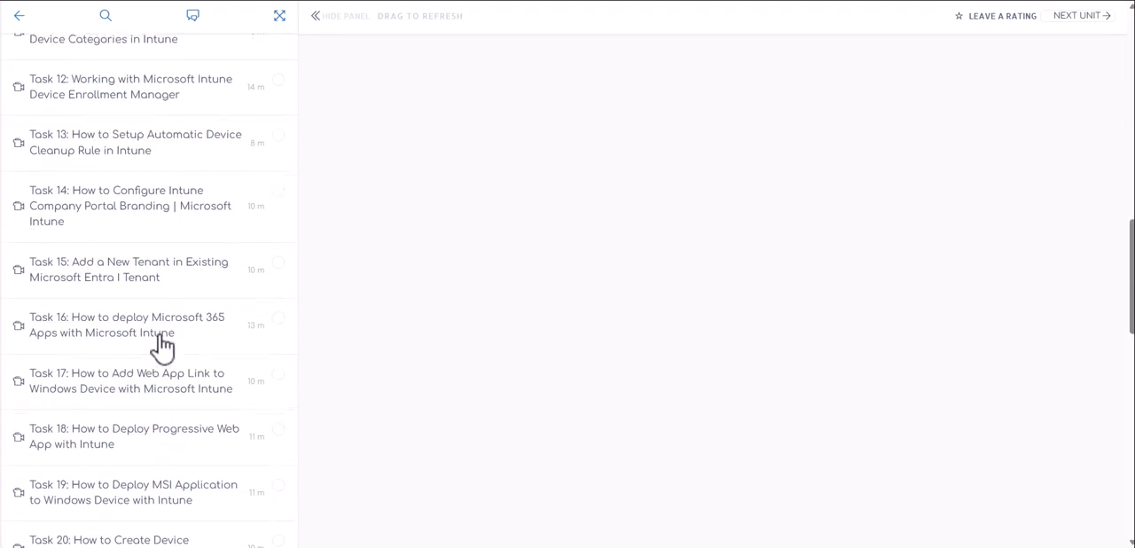
scroll("down", 3)
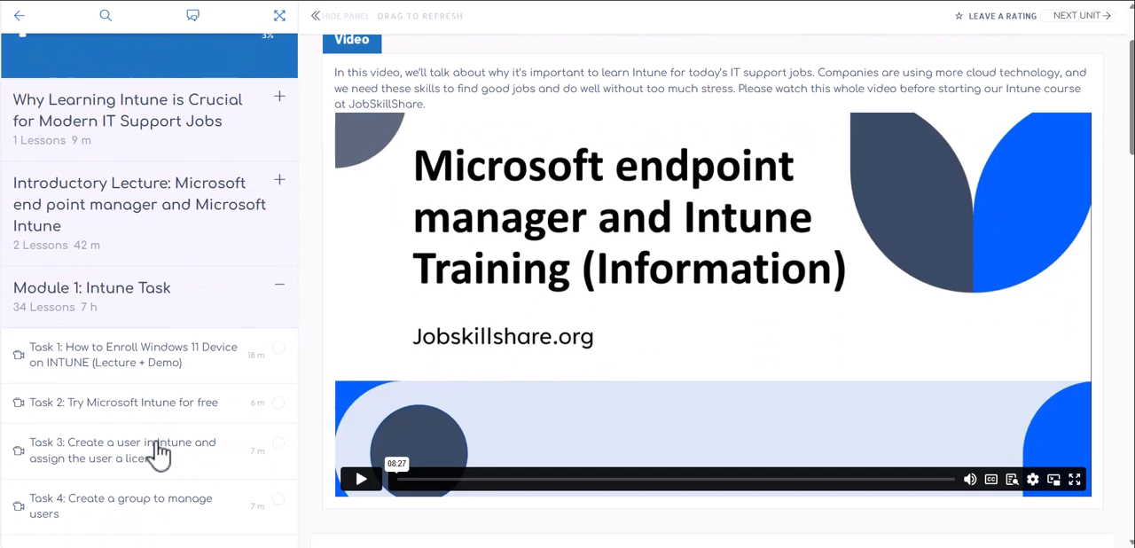
mouse_move(525, 210)
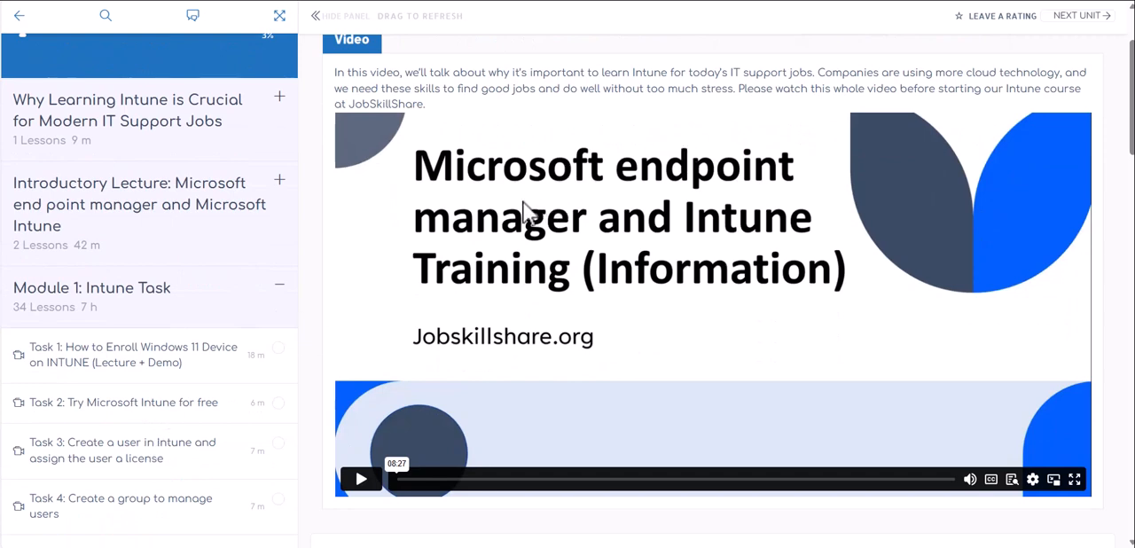
mouse_move(423, 272)
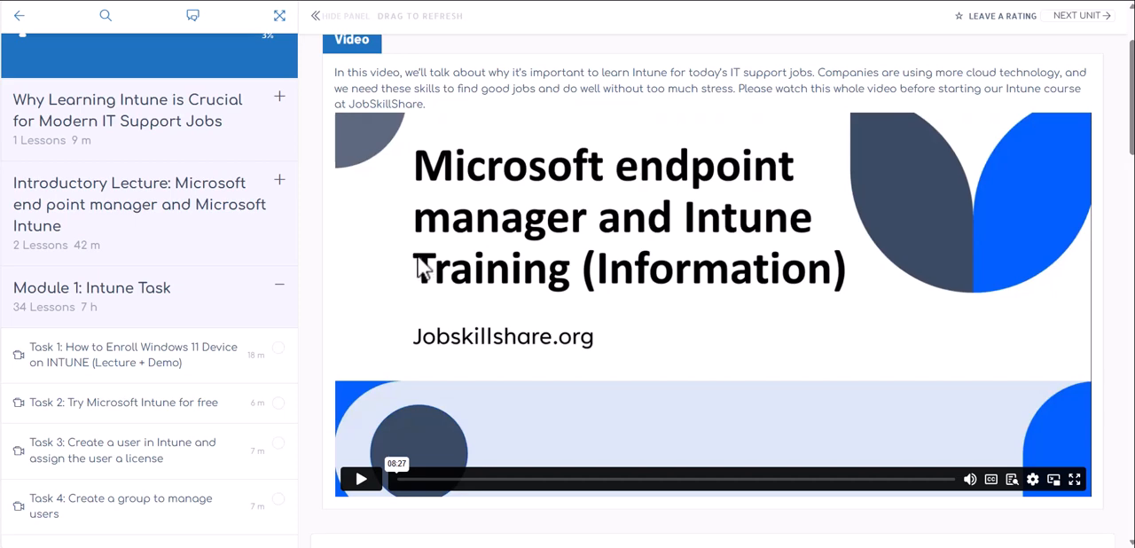
mouse_move(427, 295)
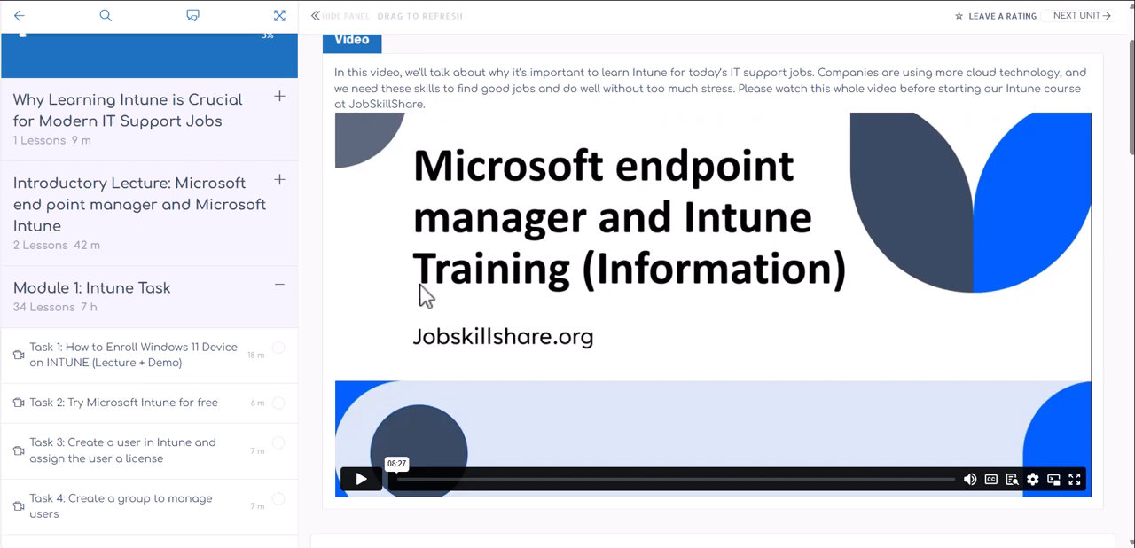
left_click(279, 285)
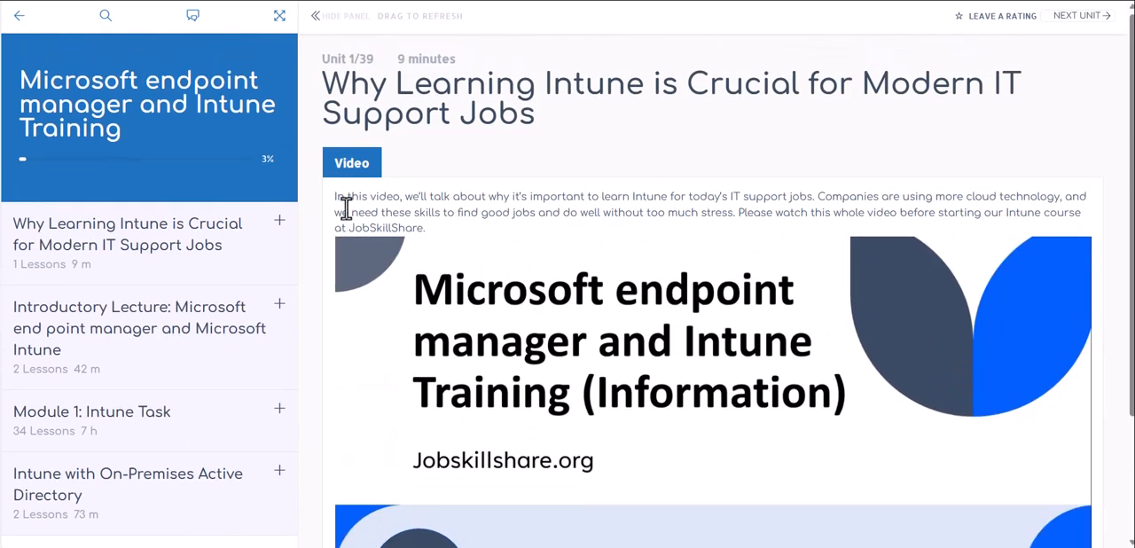
mouse_move(398, 114)
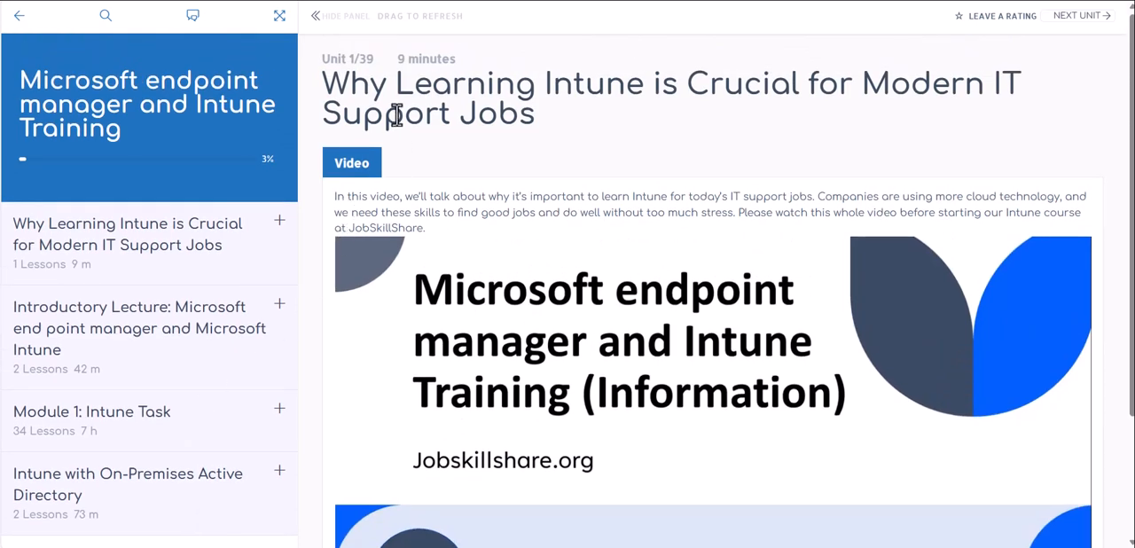